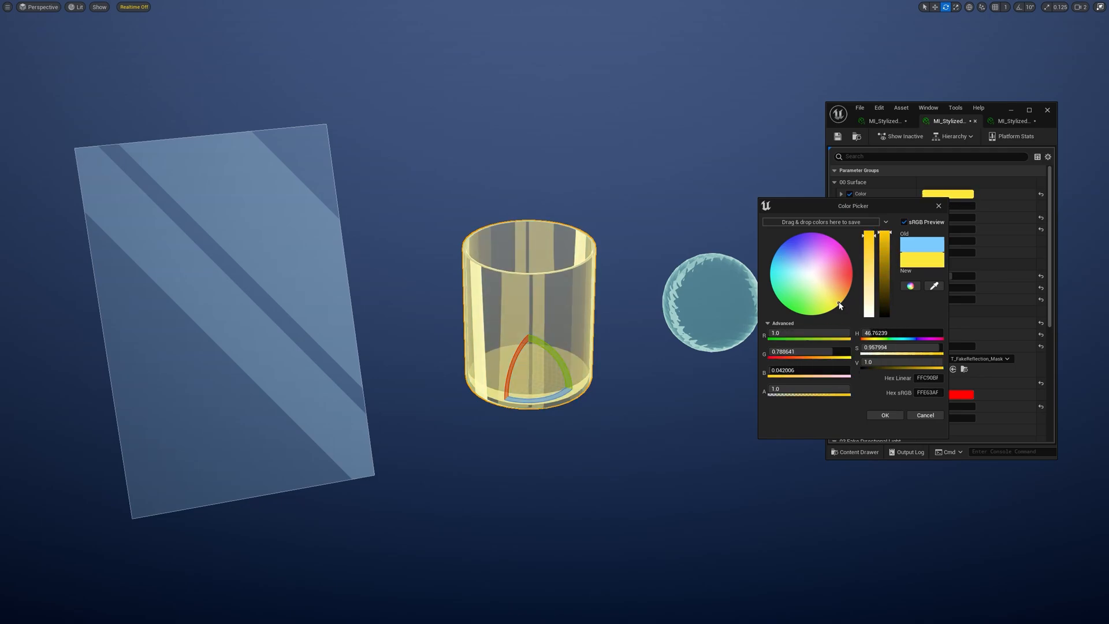
Cancel the yellow tint in the Color picker so the whisky glass stays light blue.
{"action": "left_click", "coordinate": [884, 415]}
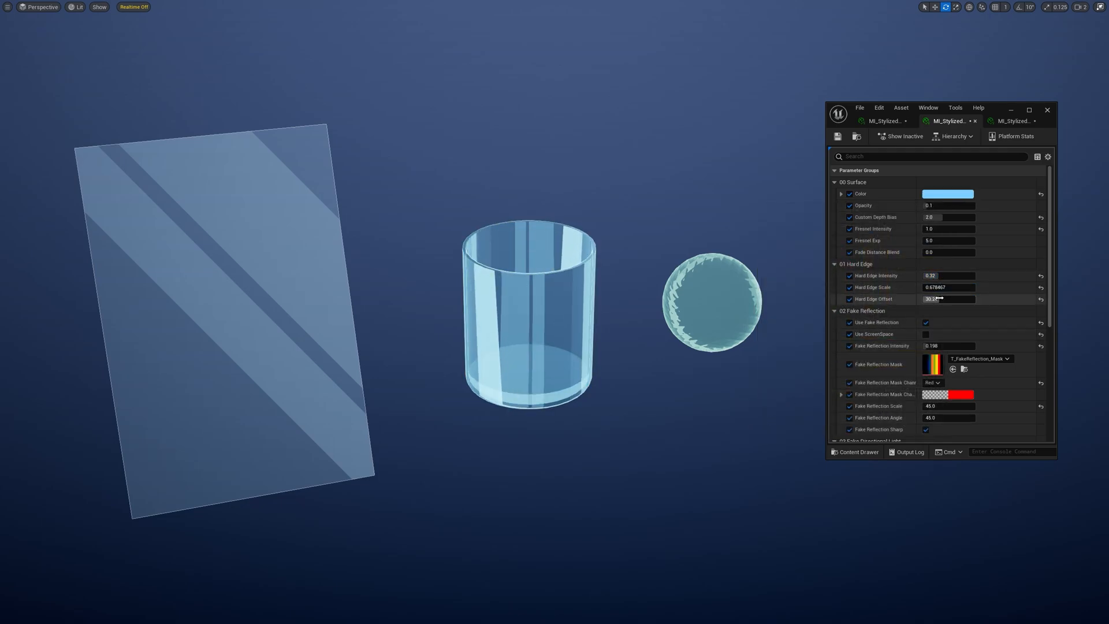
{"action": "left_click", "coordinate": [882, 120]}
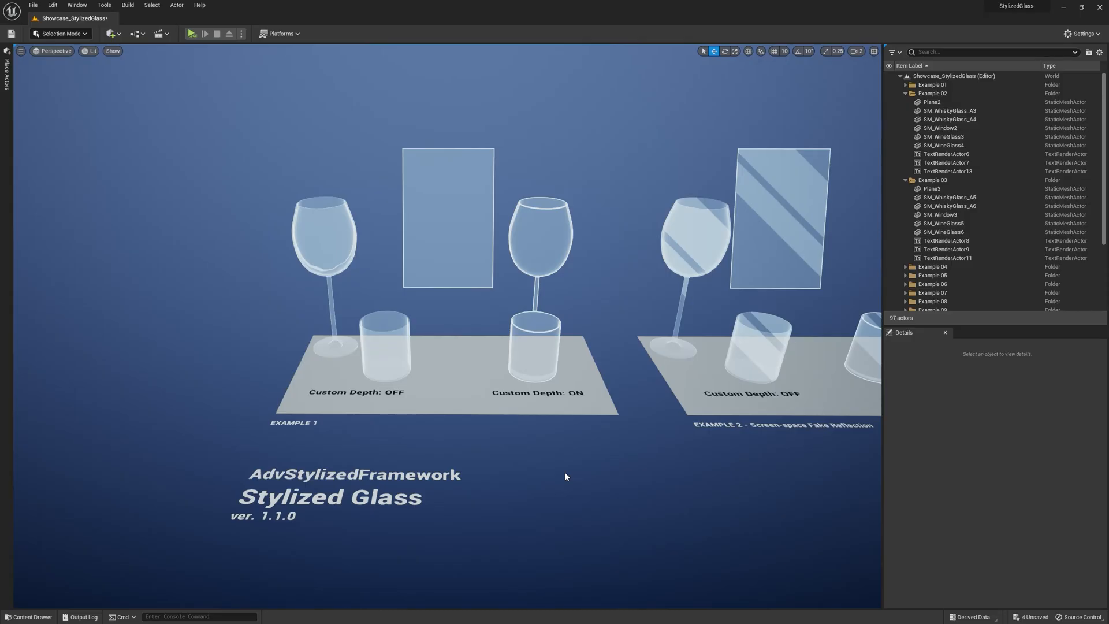
{"action": "mouse_move", "coordinate": [65, 44]}
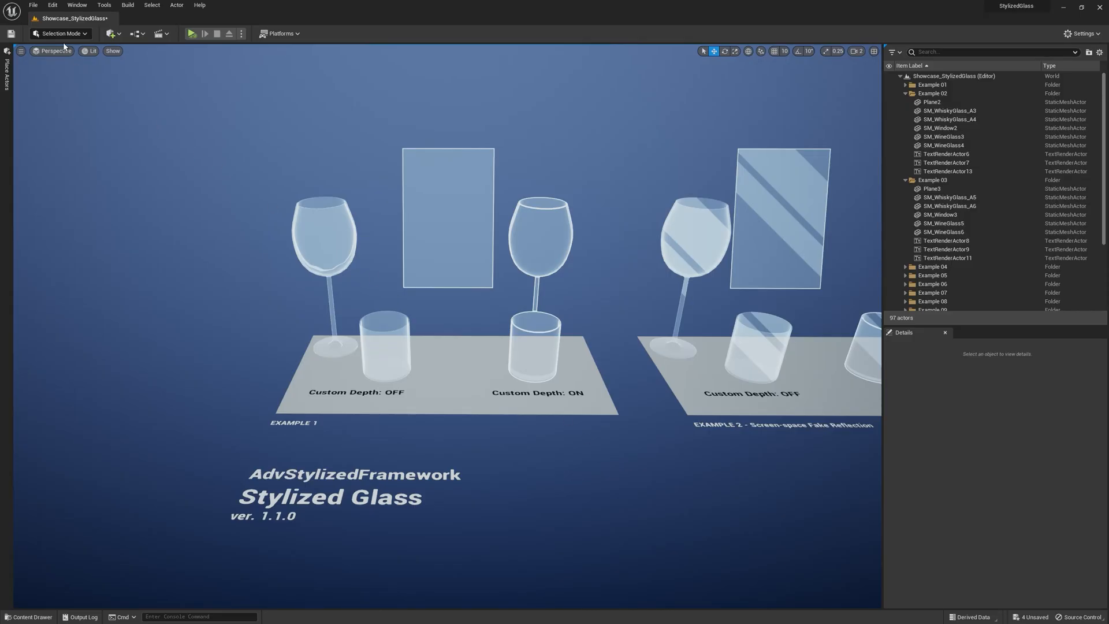
{"action": "mouse_move", "coordinate": [213, 229]}
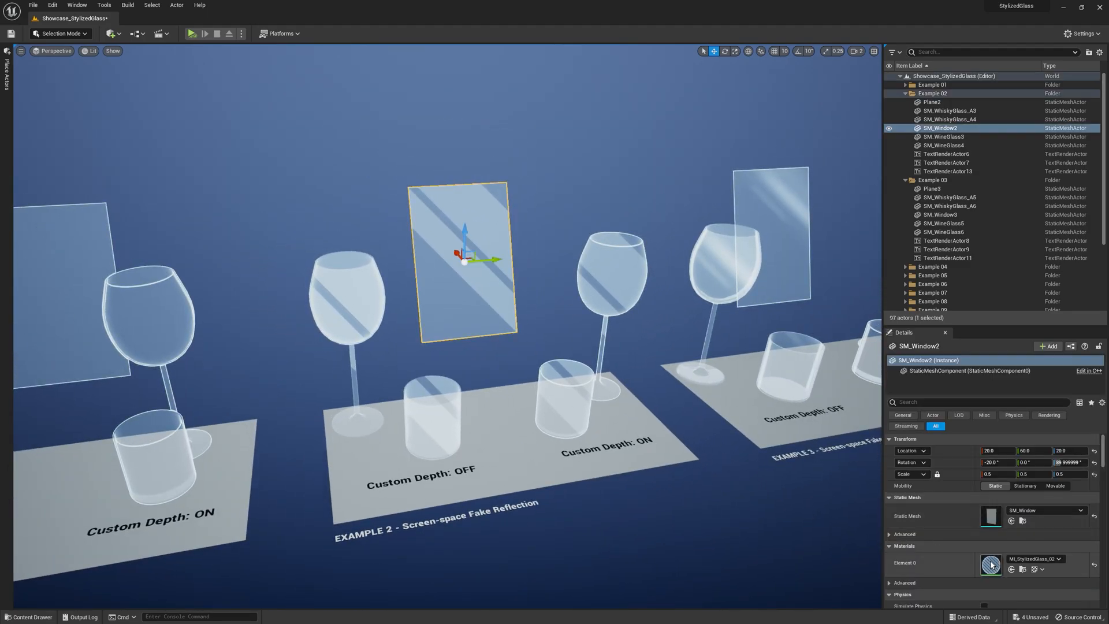
Locate the window's MI_StylizedGlass_02 in the Content Browser and open it.
{"action": "left_click", "coordinate": [28, 617]}
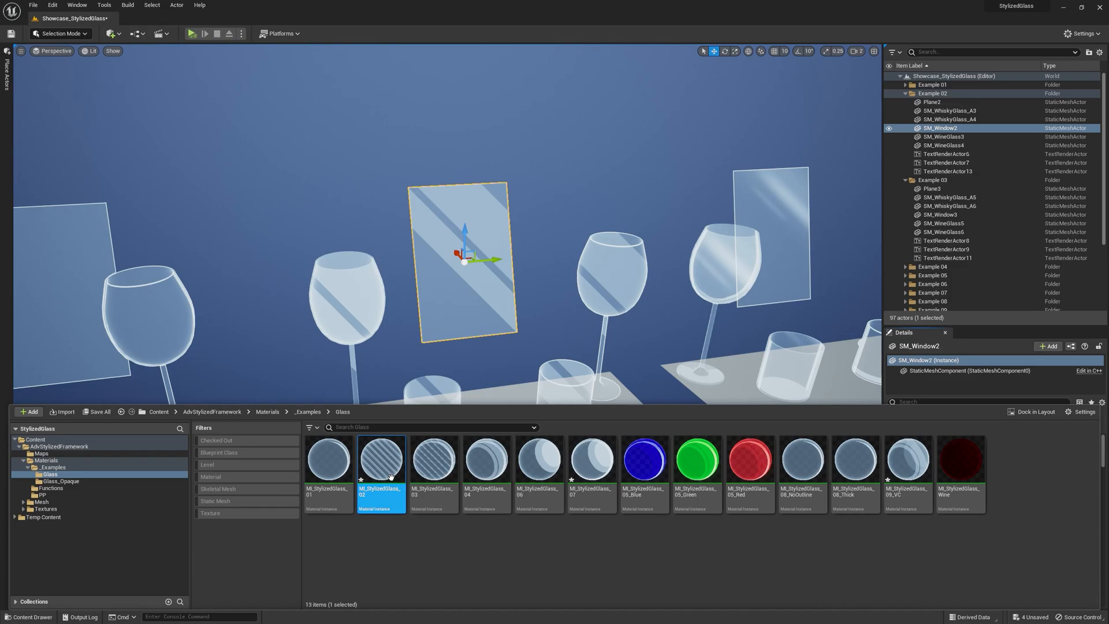
{"action": "double_click", "coordinate": [381, 460]}
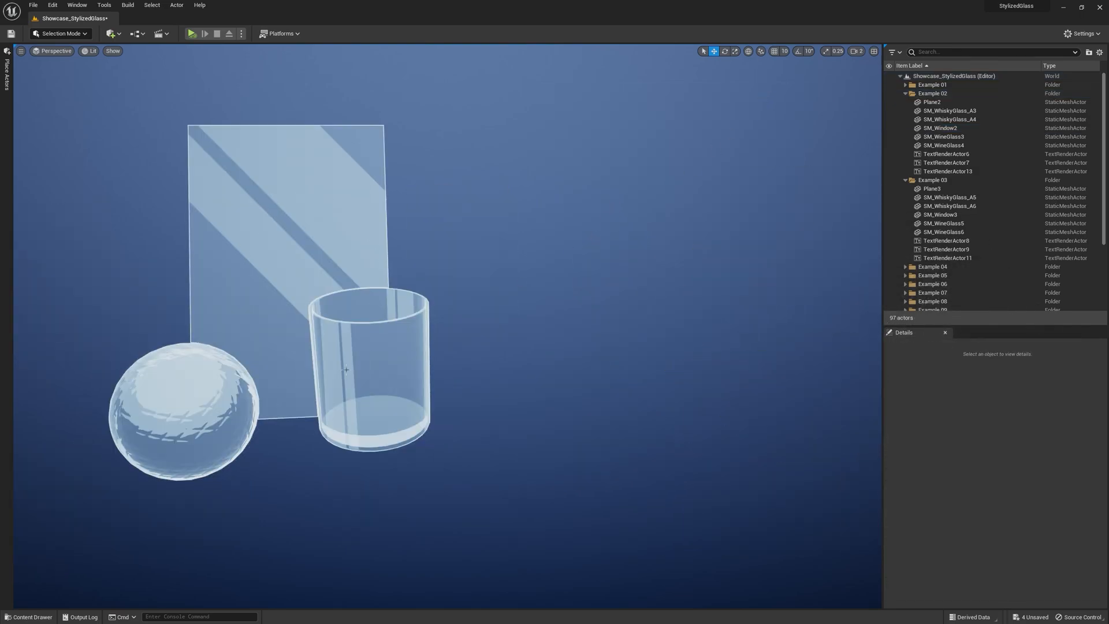
{"action": "mouse_move", "coordinate": [488, 362]}
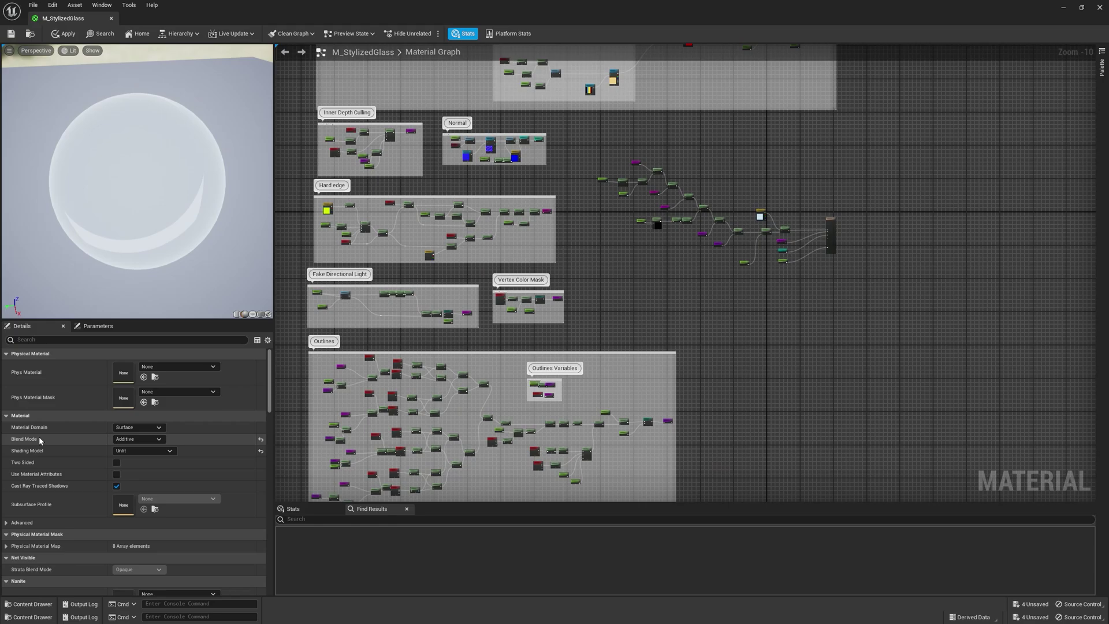
{"action": "mouse_move", "coordinate": [62, 449]}
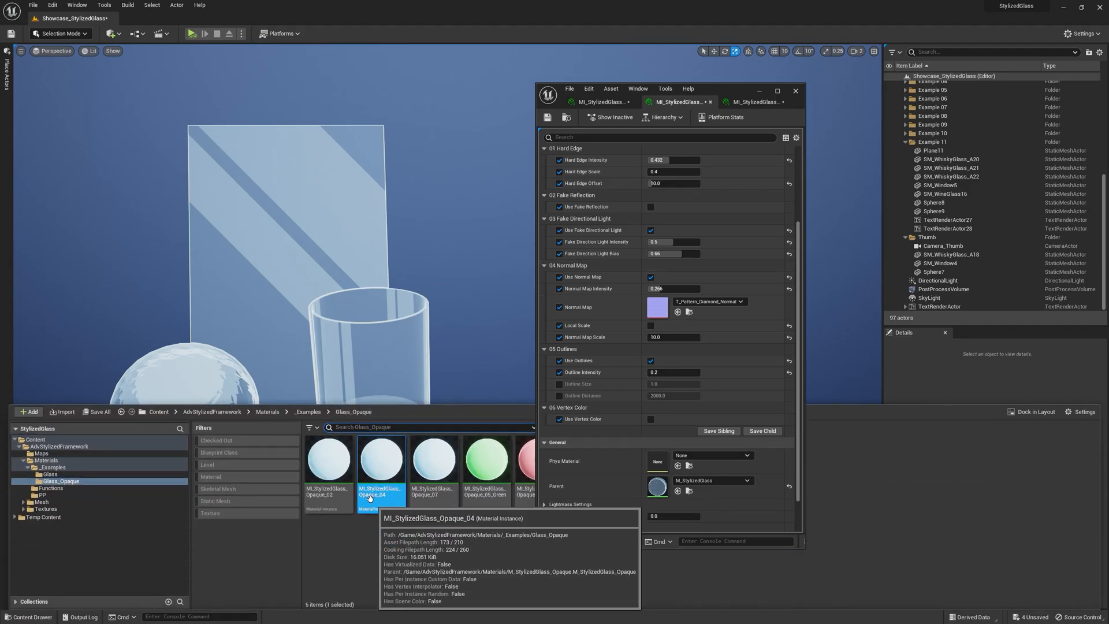
Browse the Glass_Opaque material instances in the Content Drawer.
{"action": "left_click", "coordinate": [27, 616]}
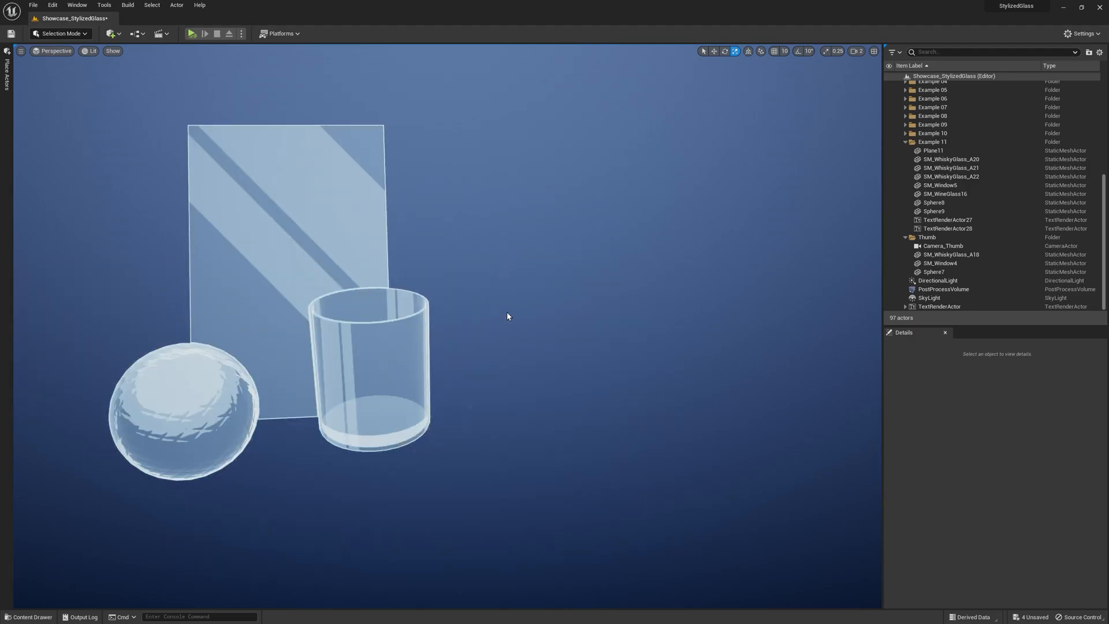
Select SM_WhiskyGlass_A18 and uncheck Render CustomDepth Pass in its Details.
{"action": "left_click", "coordinate": [950, 254]}
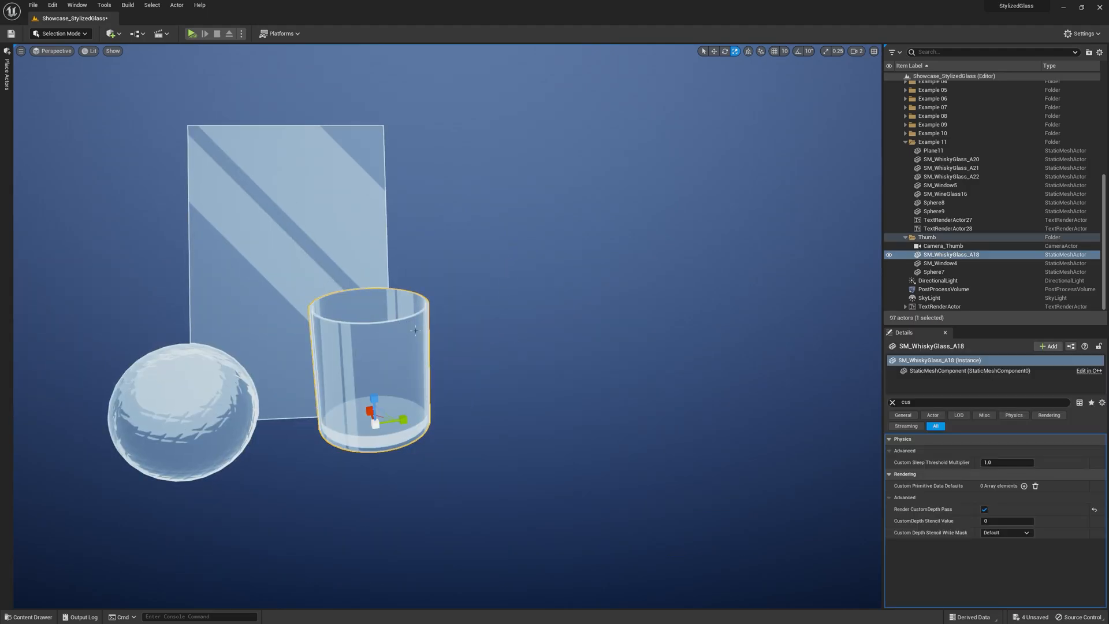
{"action": "left_click", "coordinate": [449, 197]}
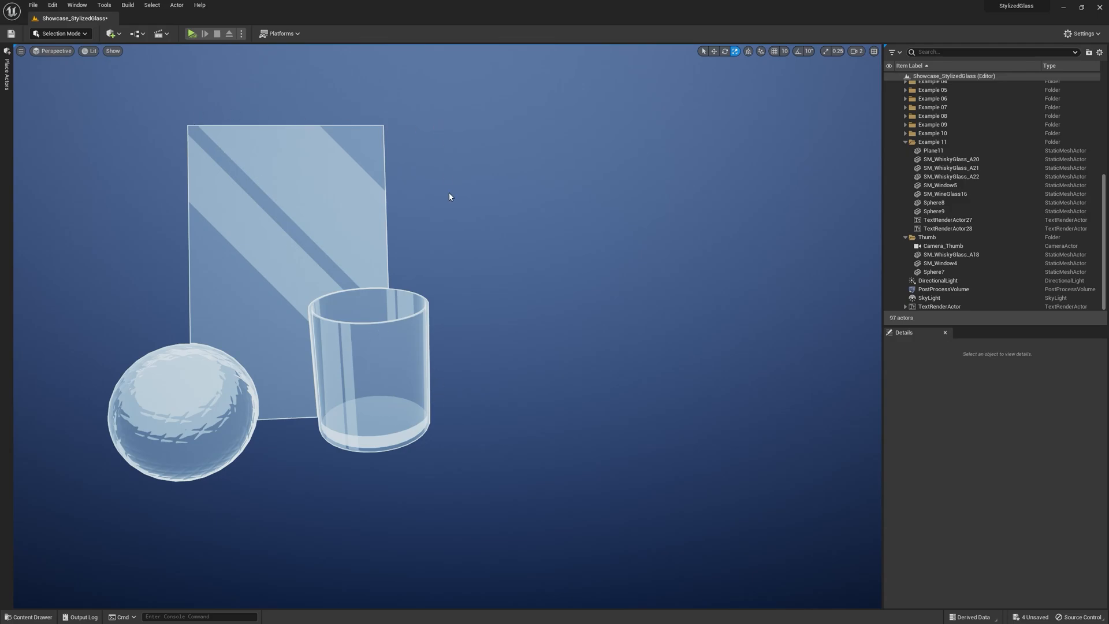
{"action": "mouse_move", "coordinate": [393, 331]}
{"action": "type", "text": "cus"}
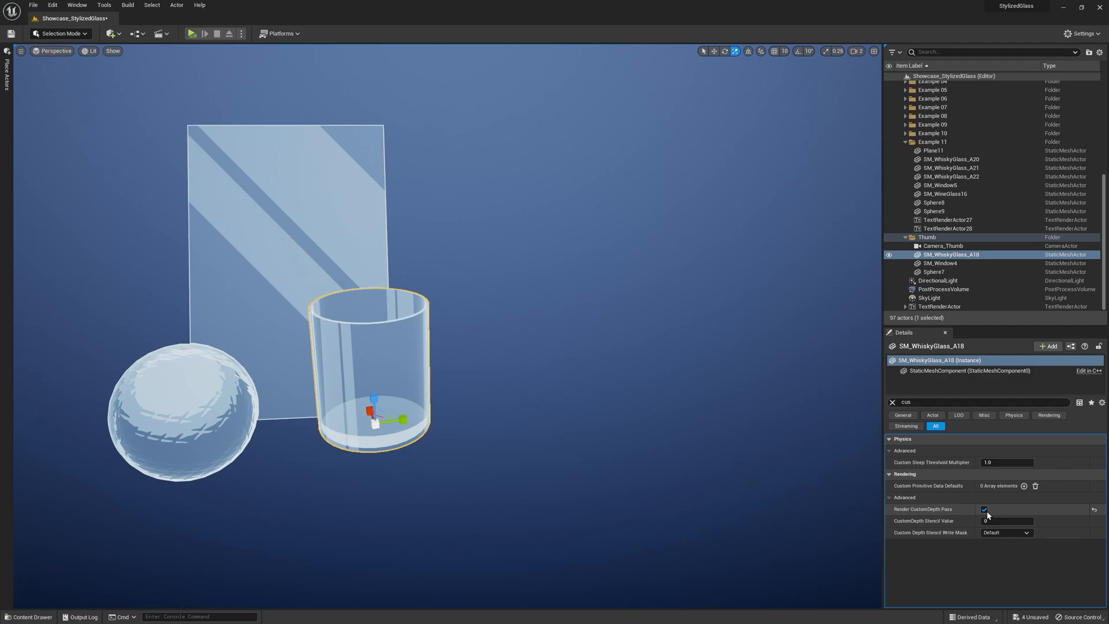
{"action": "left_click", "coordinate": [940, 263]}
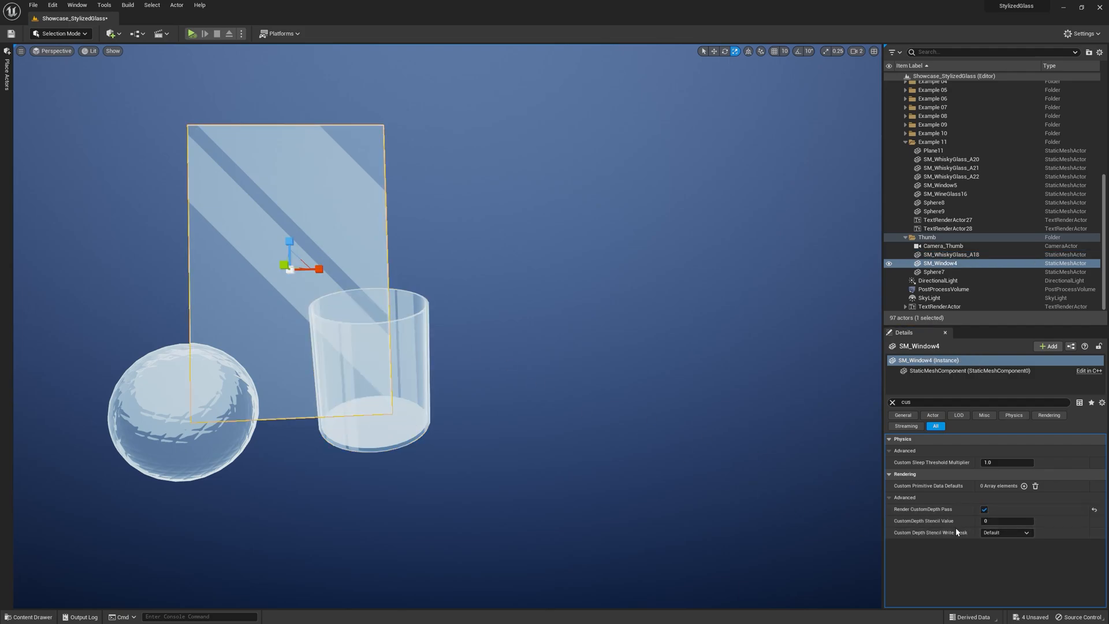
{"action": "mouse_move", "coordinate": [950, 511]}
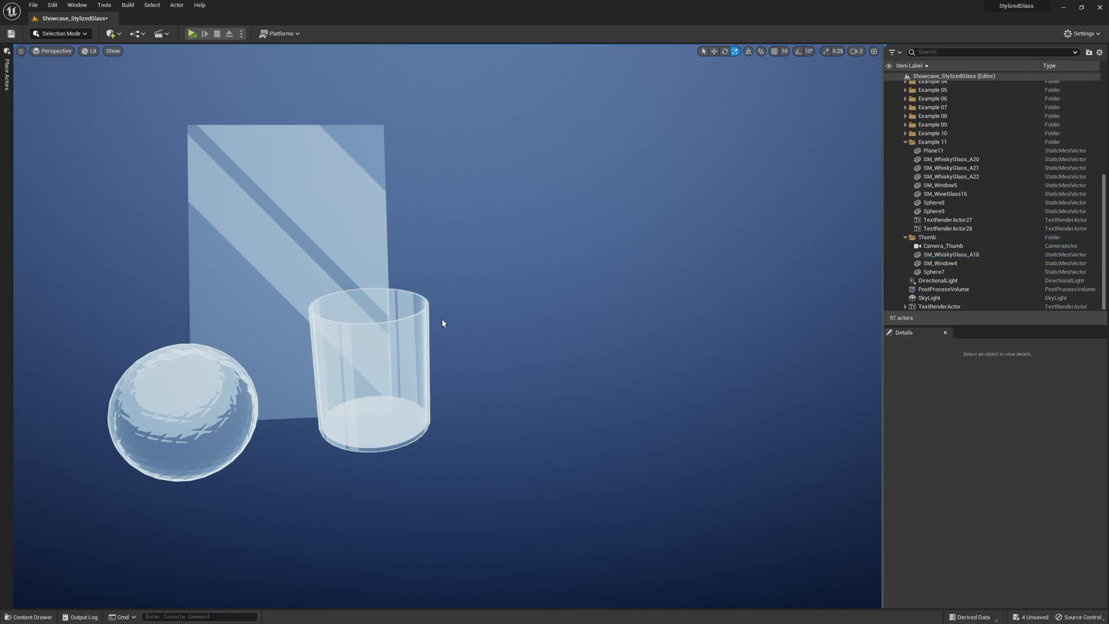
{"action": "mouse_move", "coordinate": [184, 173]}
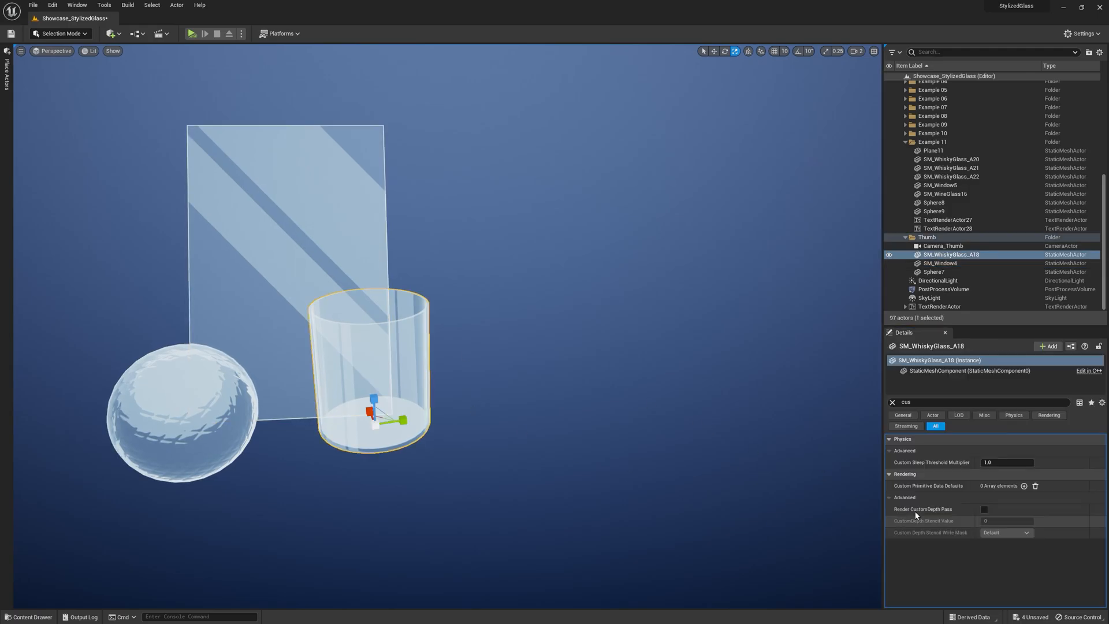
{"action": "left_click", "coordinate": [983, 509]}
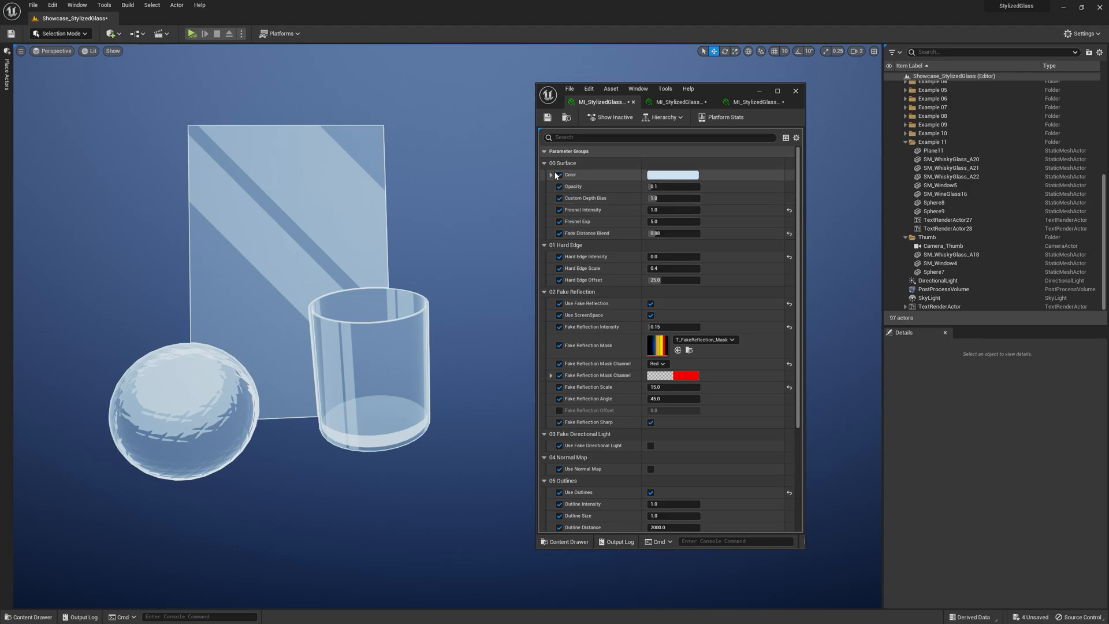
Preview a cyan glass tint, cancel it, and move to the whisky glass's material instance.
{"action": "left_click", "coordinate": [672, 175]}
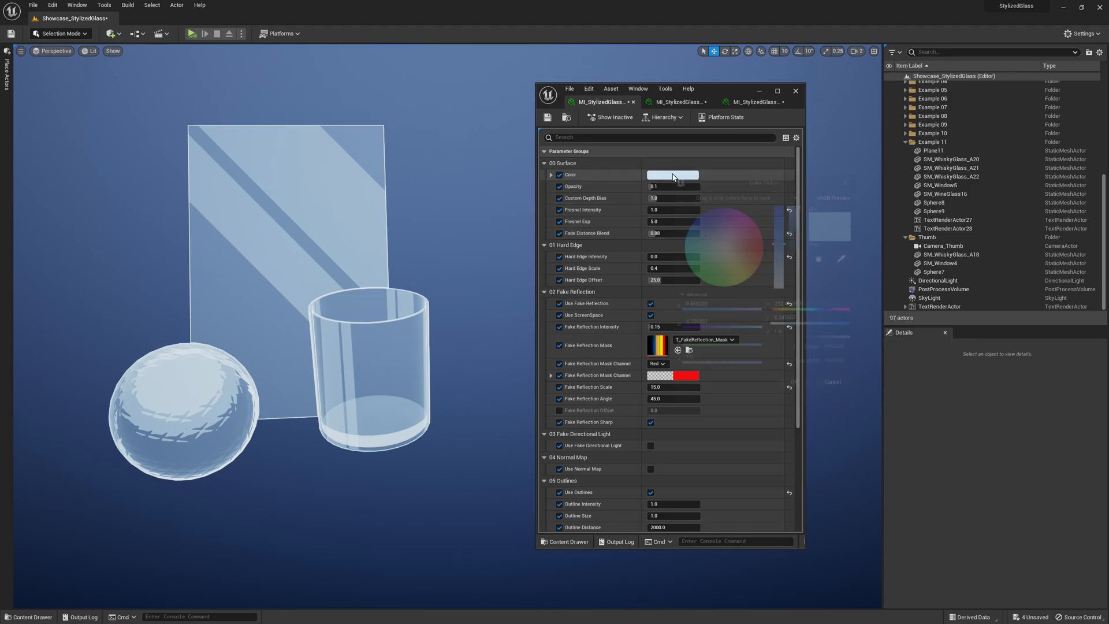
{"action": "left_click", "coordinate": [672, 175]}
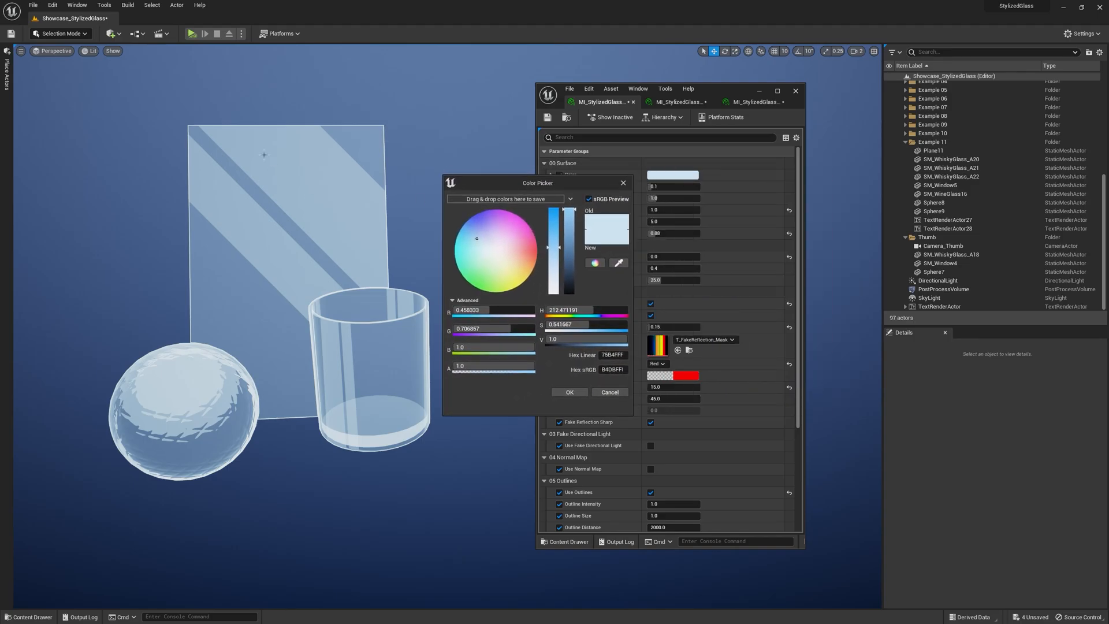
{"action": "left_click", "coordinate": [472, 243]}
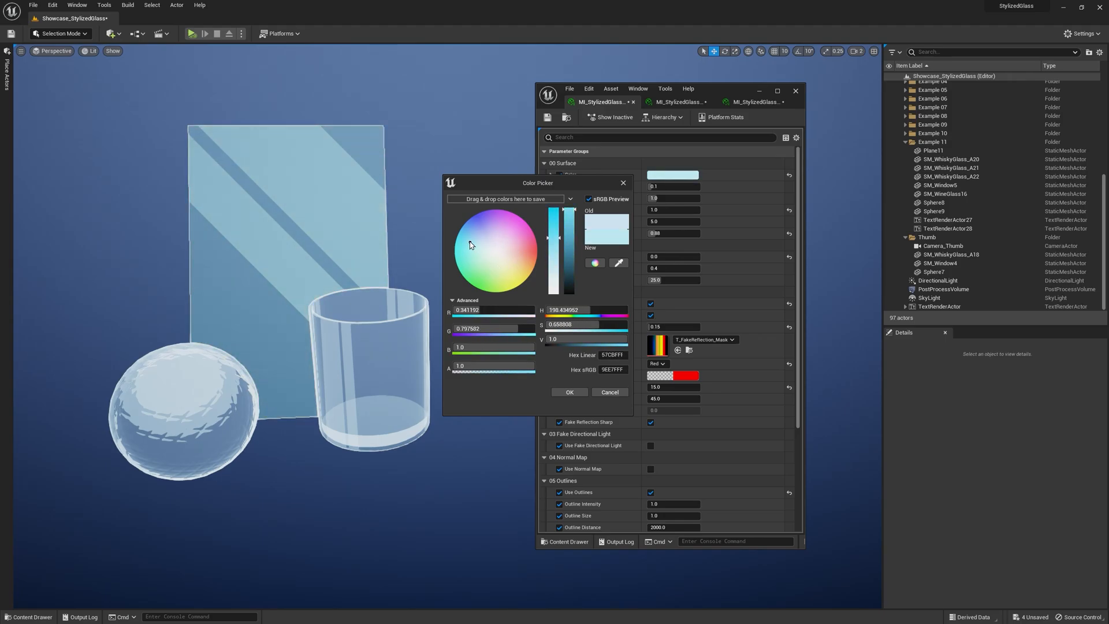
{"action": "left_click", "coordinate": [570, 392]}
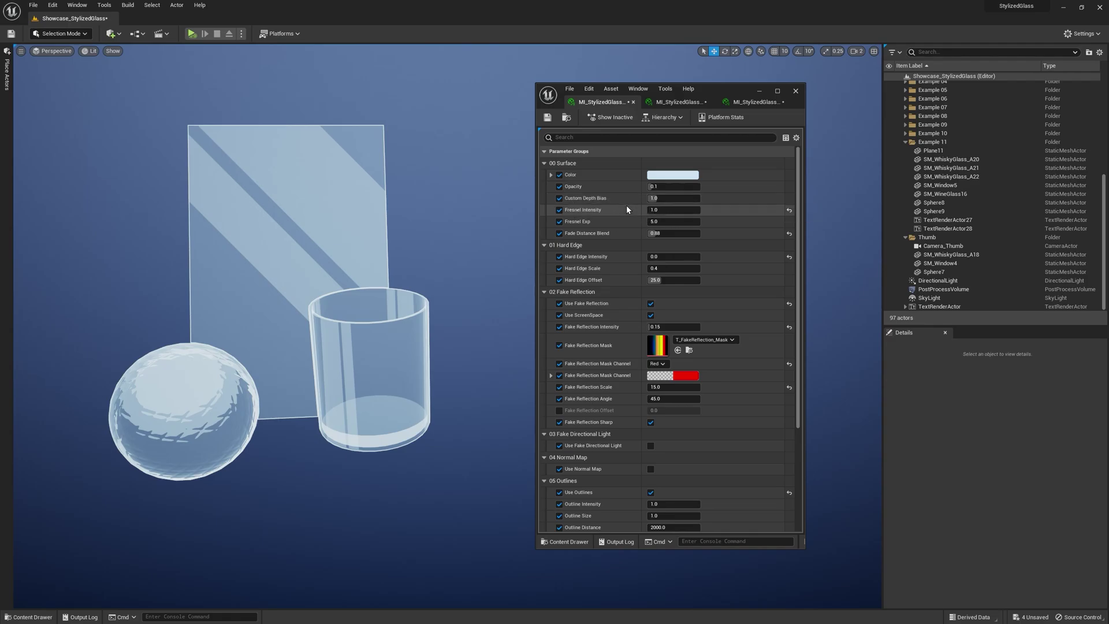
{"action": "left_click", "coordinate": [943, 254]}
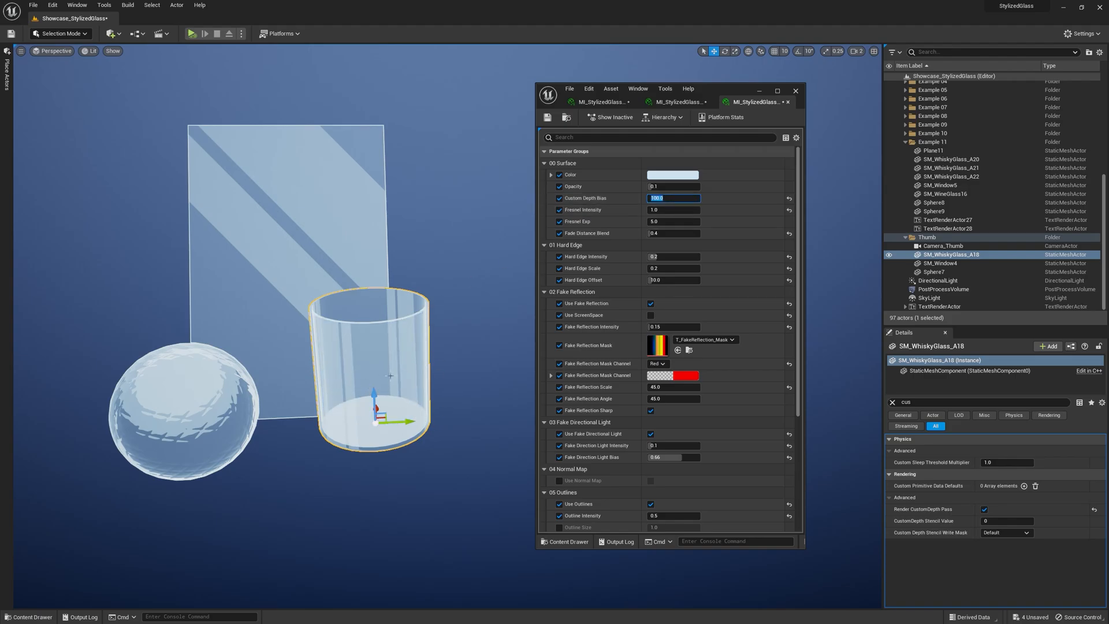
{"action": "mouse_move", "coordinate": [337, 362]}
{"action": "type", "text": "2"}
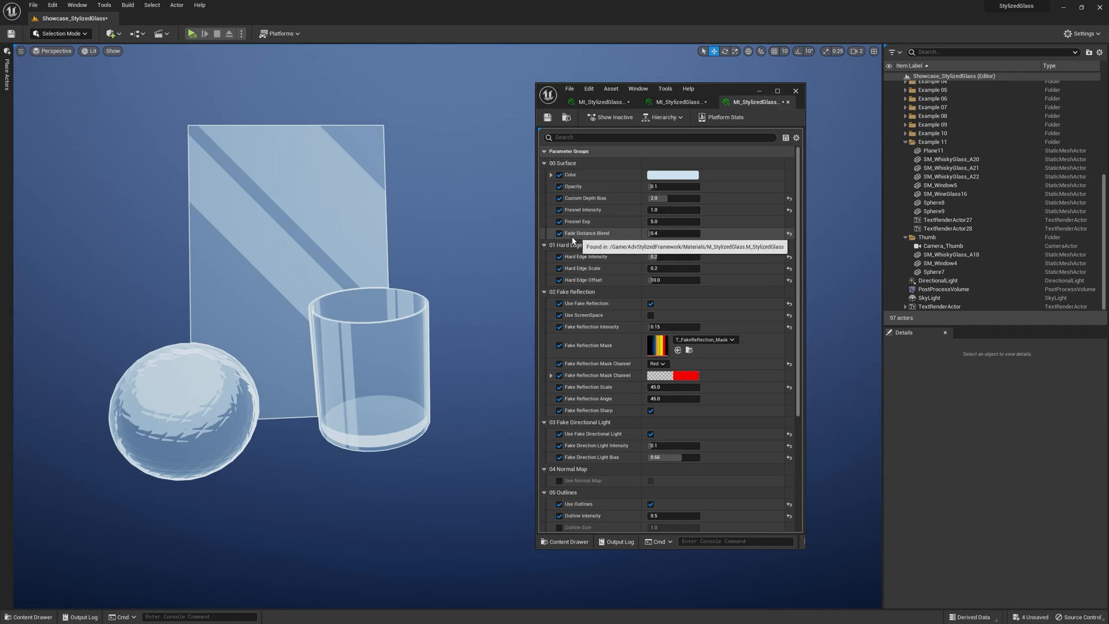
{"action": "mouse_move", "coordinate": [446, 259]}
{"action": "type", "text": "cus"}
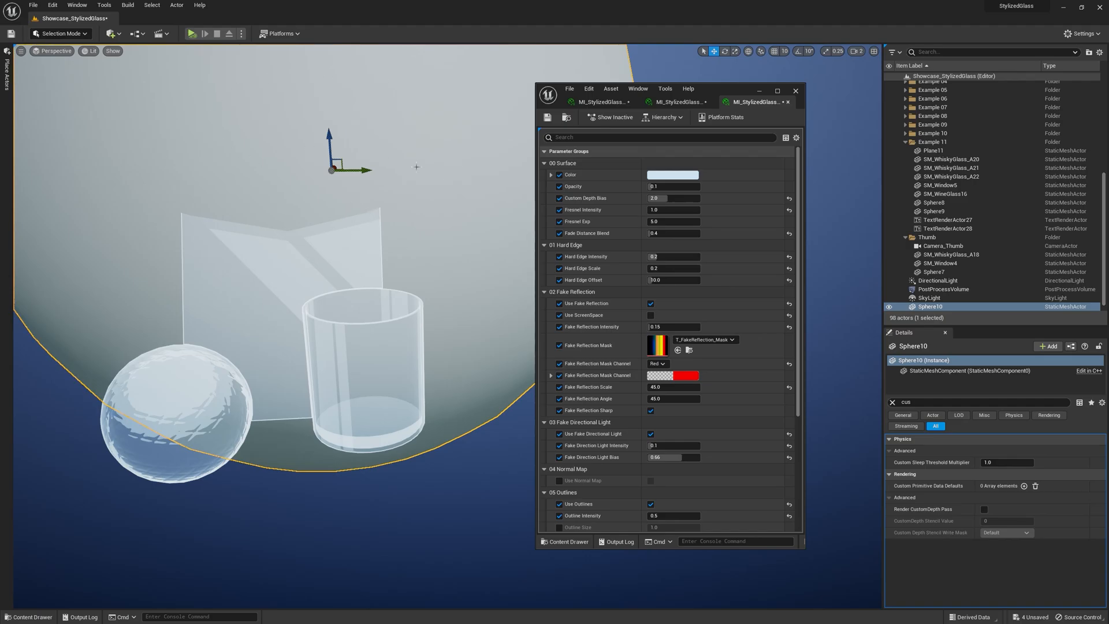
{"action": "mouse_move", "coordinate": [381, 179]}
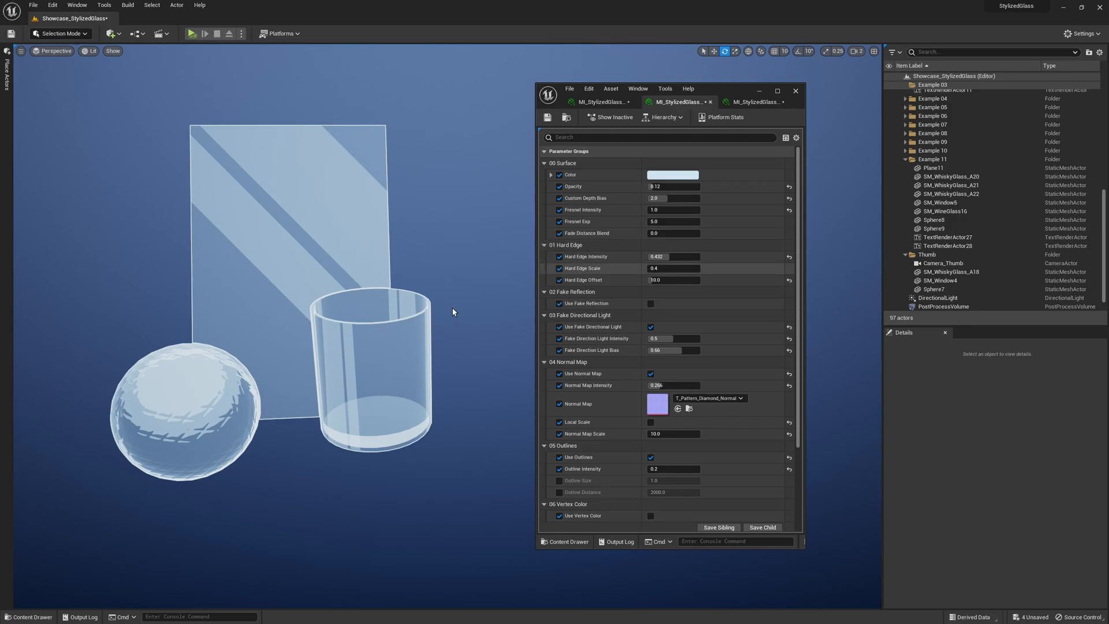
{"action": "mouse_move", "coordinate": [182, 379]}
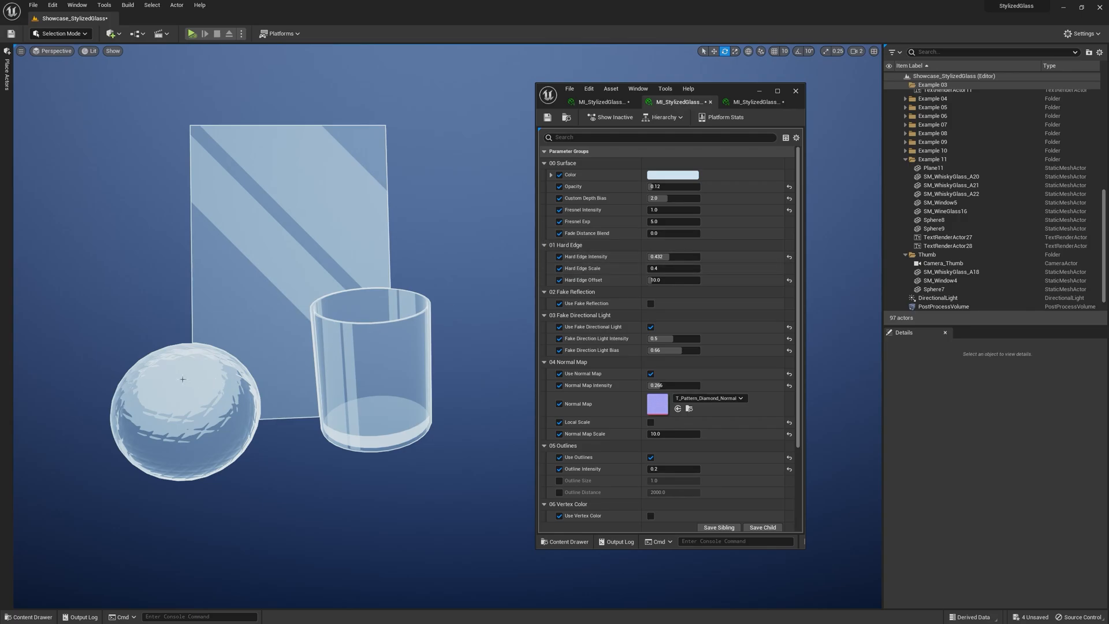
{"action": "mouse_move", "coordinate": [125, 456]}
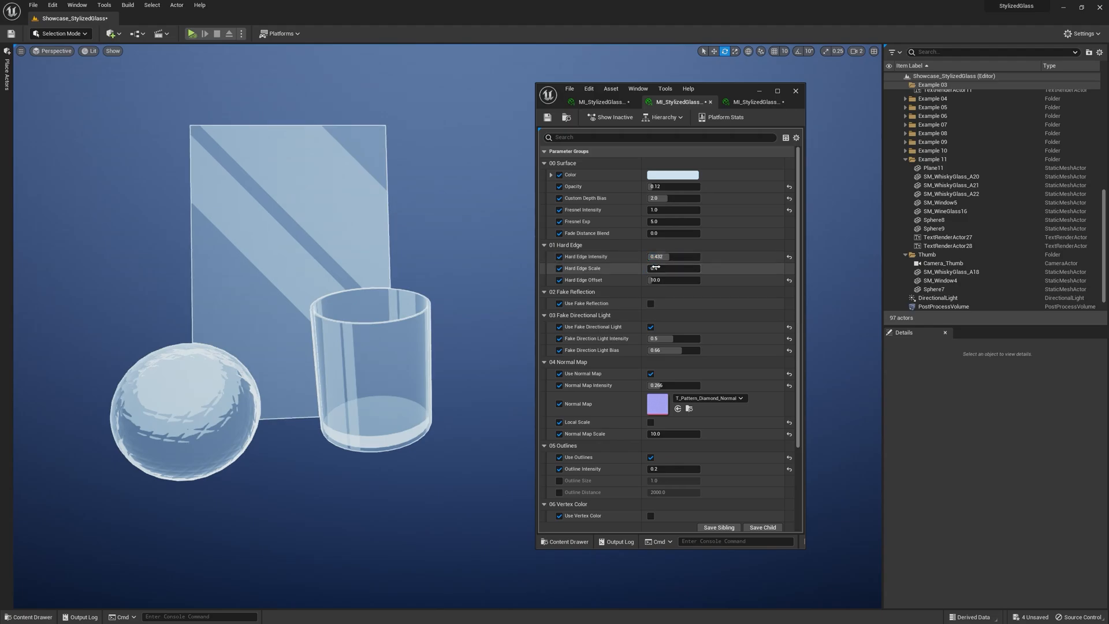
Drag the Hard Edge Scale slider up on the normal-mapped glass instance.
{"action": "left_click_drag", "start_coordinate": [673, 268], "coordinate": [686, 268]}
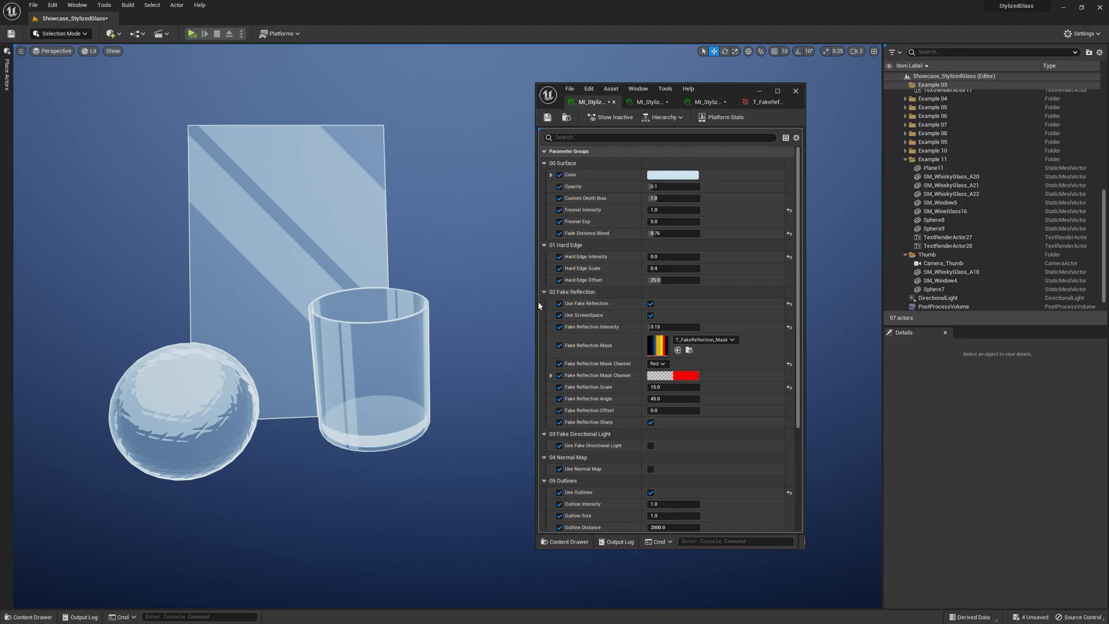
Select SM_WhiskyGlass_A18 and toggle Use ScreenSpace in its glass instance.
{"action": "left_click", "coordinate": [650, 303]}
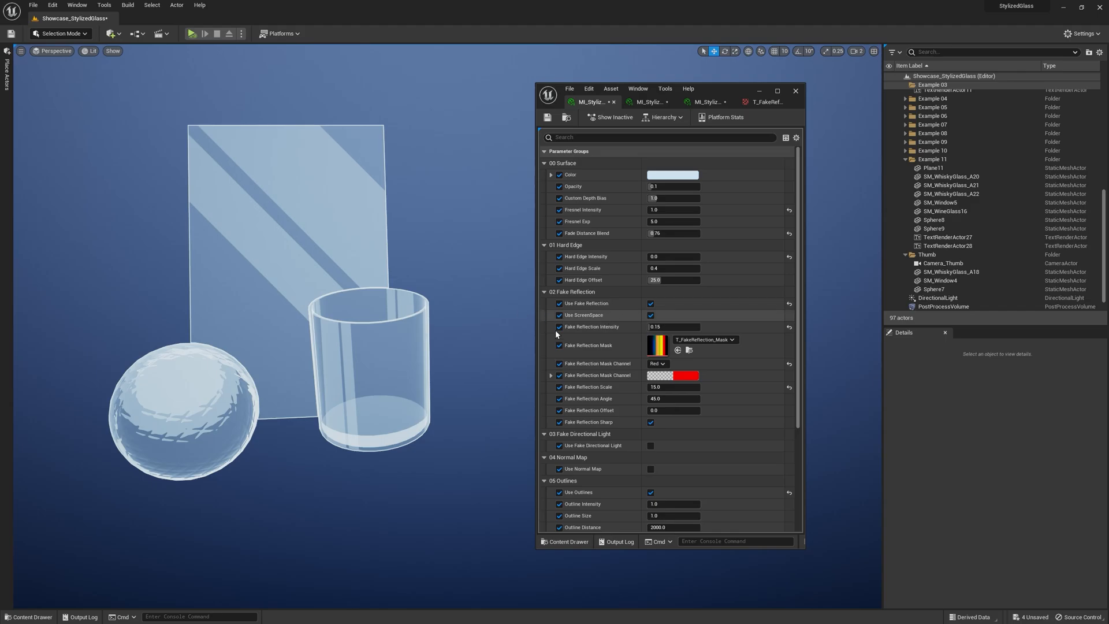
{"action": "mouse_move", "coordinate": [316, 259]}
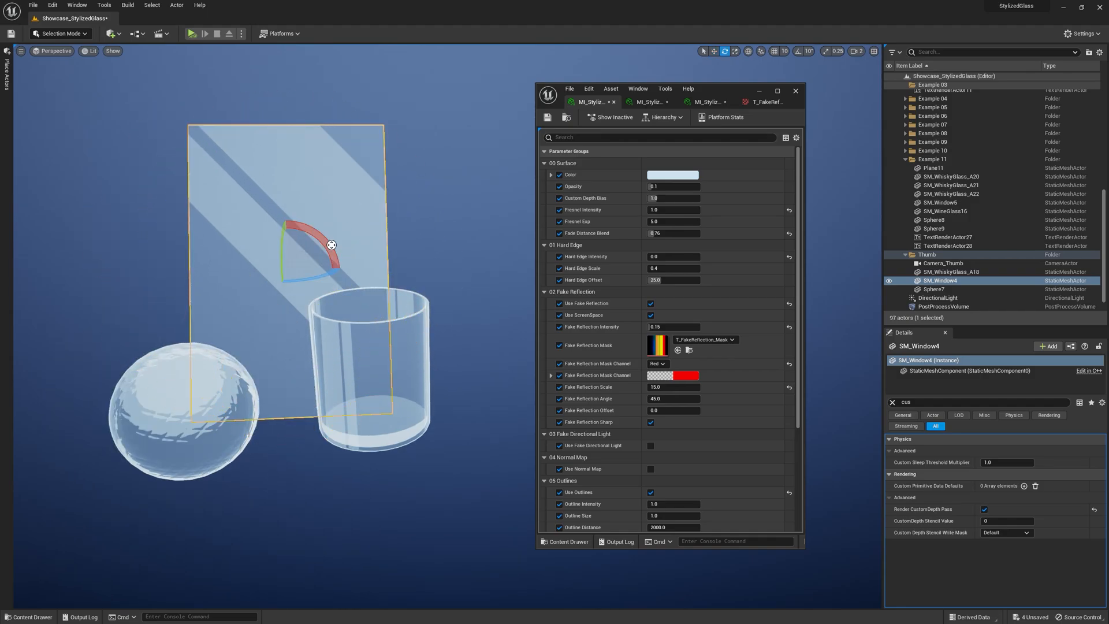
{"action": "left_click", "coordinate": [705, 101]}
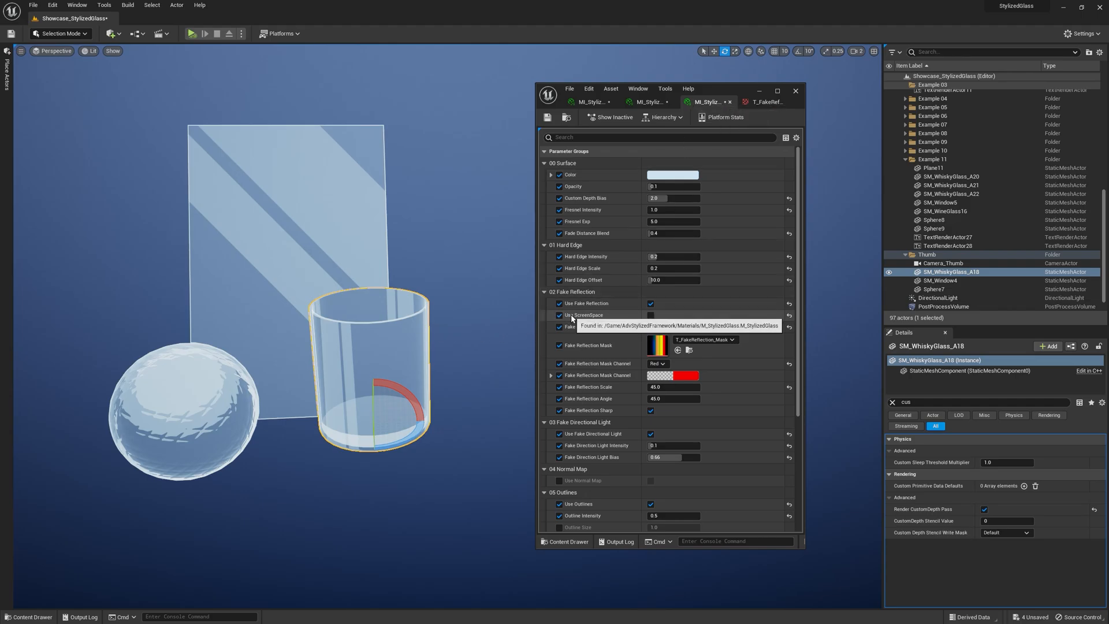
{"action": "left_click", "coordinate": [650, 315]}
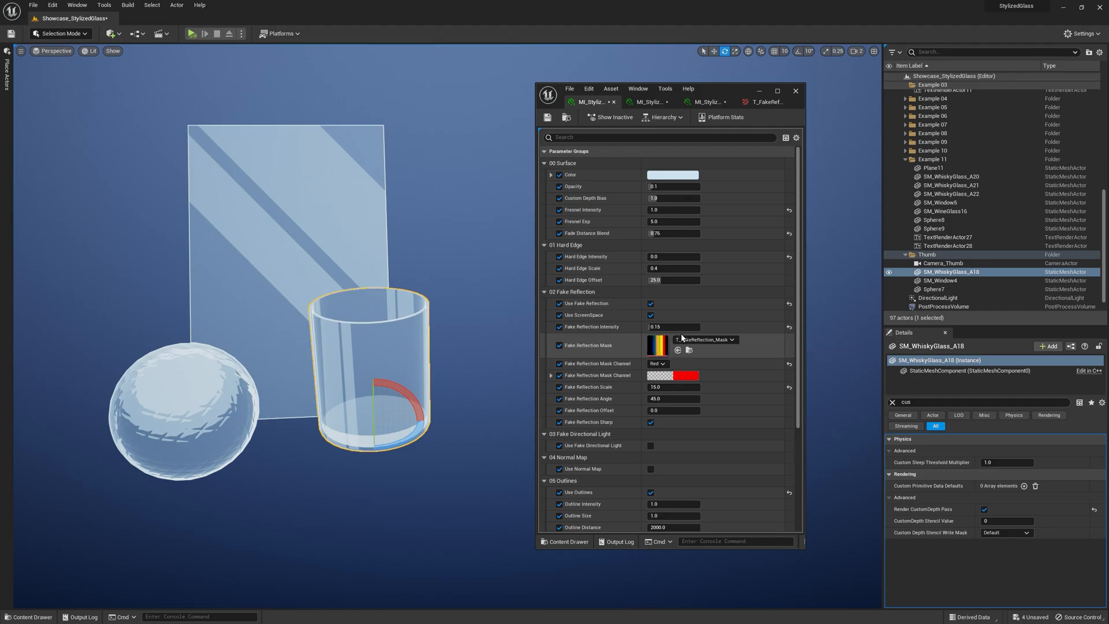
{"action": "mouse_move", "coordinate": [664, 352]}
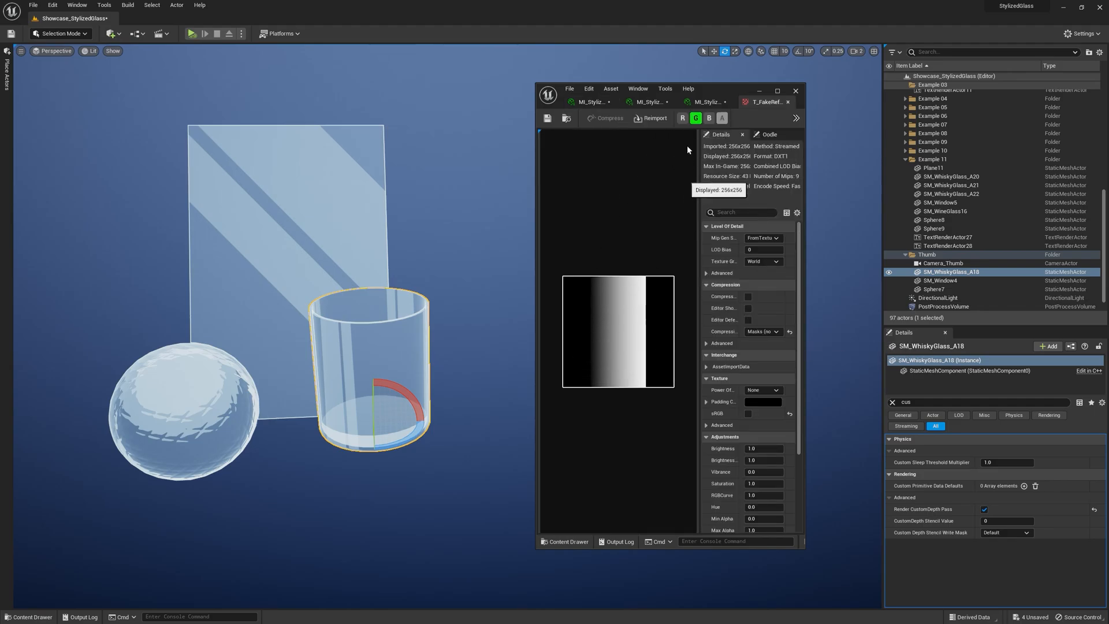
View the fake reflection mask's red channel alone, then its green channel.
{"action": "left_click", "coordinate": [682, 118]}
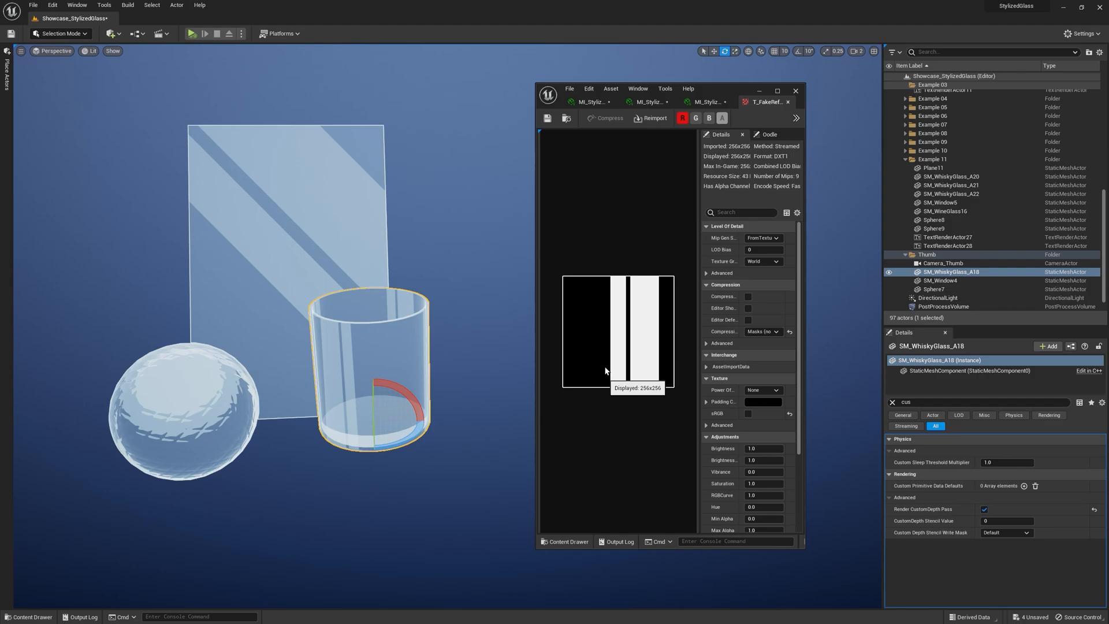
{"action": "left_click", "coordinate": [590, 102]}
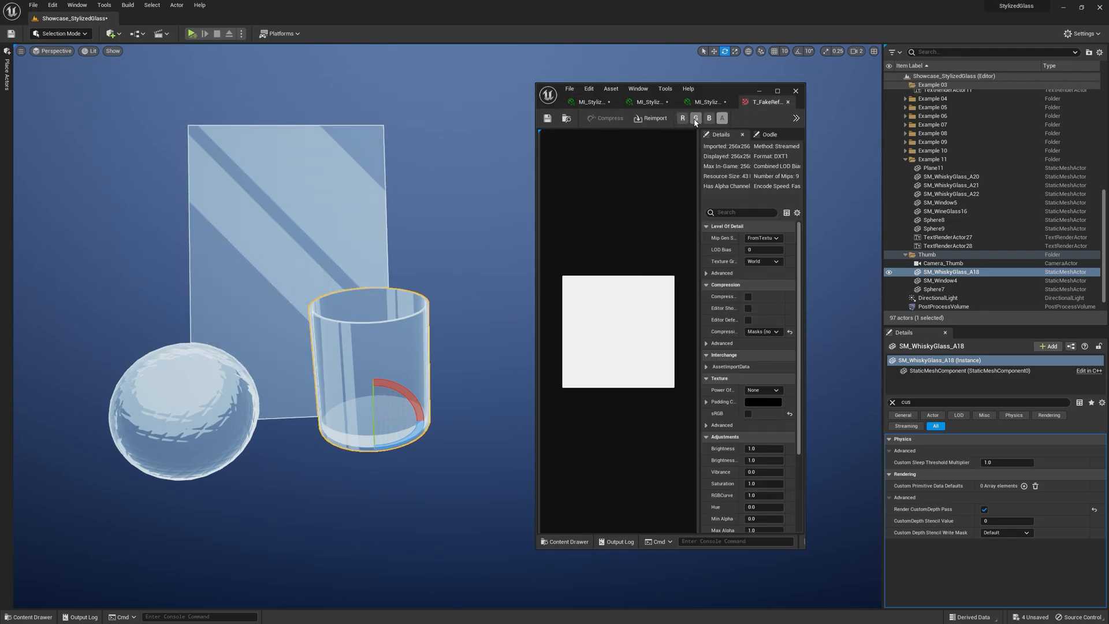
Try the Green mask channel, turn off Fake Reflection Sharp, then revert the channel to Red.
{"action": "left_click", "coordinate": [695, 118]}
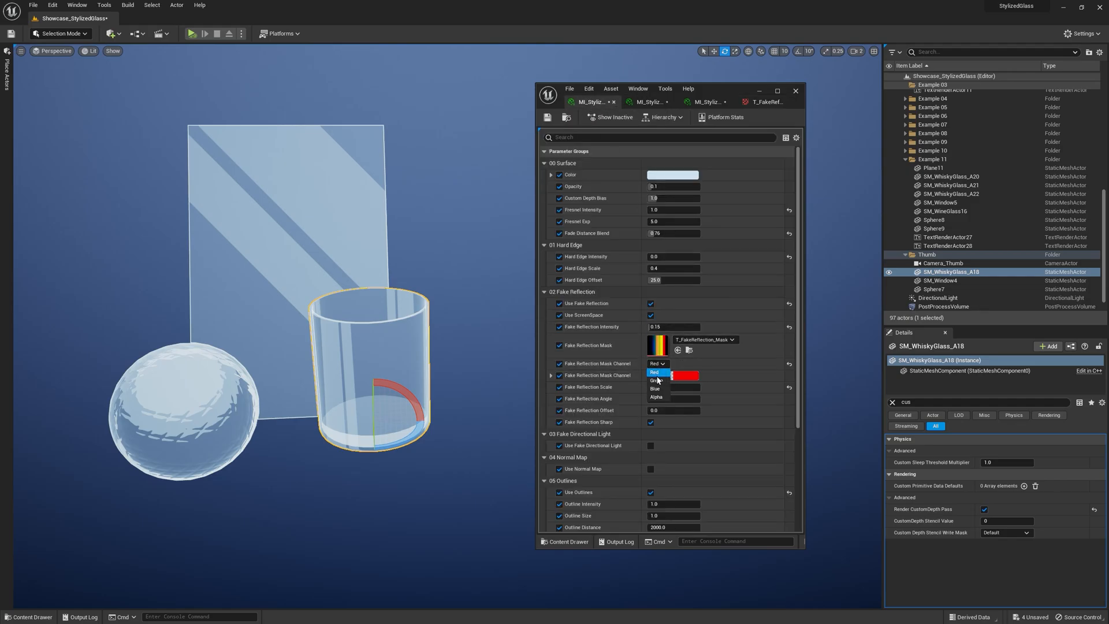
{"action": "left_click", "coordinate": [654, 380]}
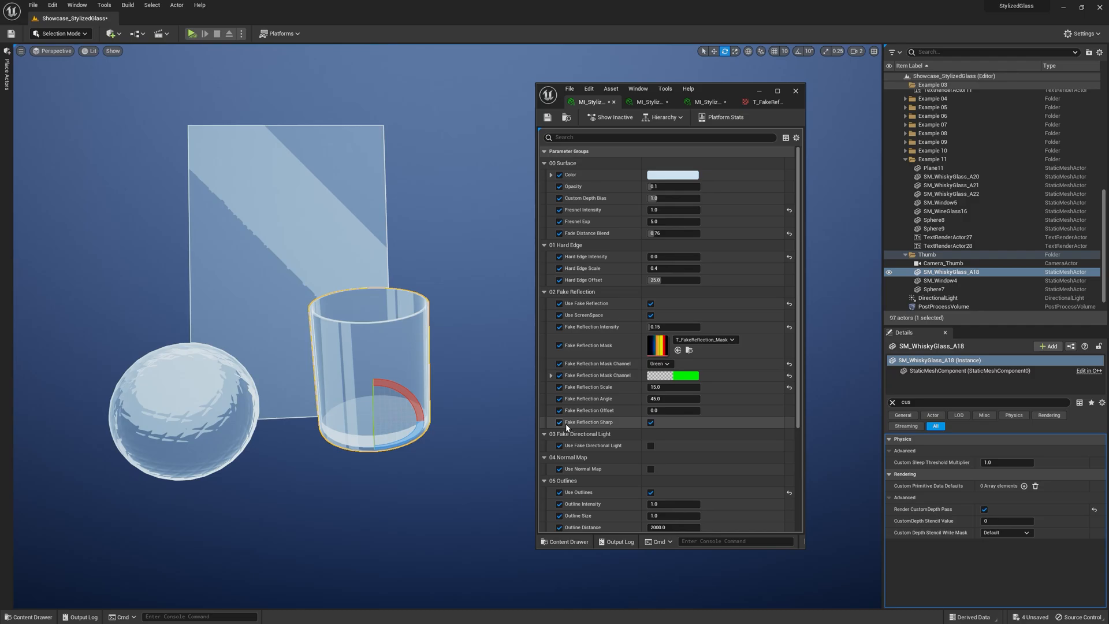
{"action": "left_click", "coordinate": [651, 422]}
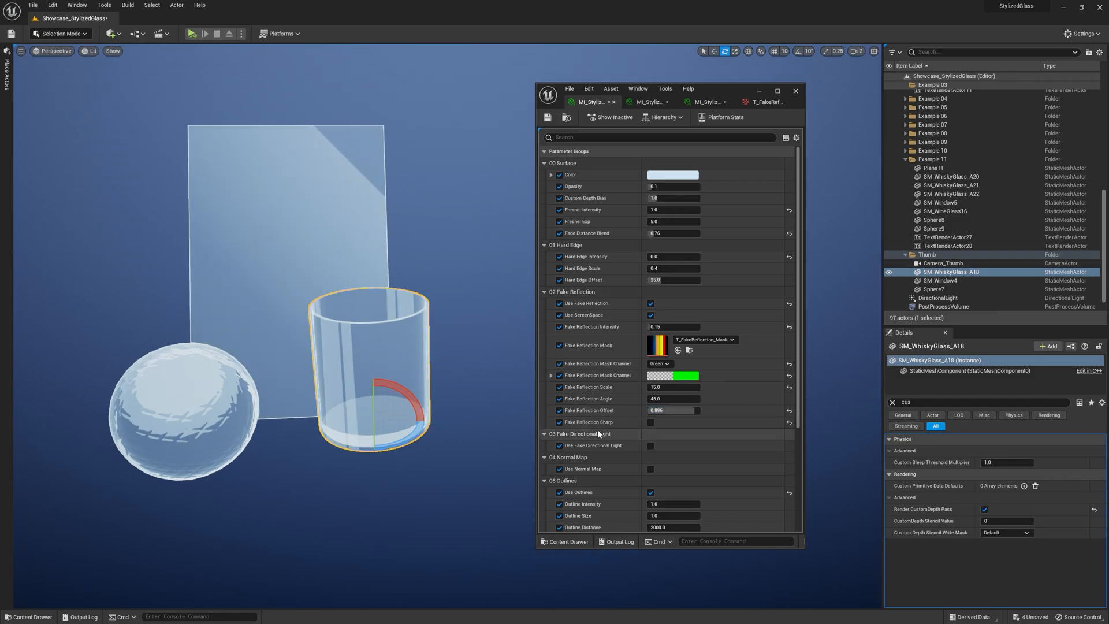
{"action": "left_click", "coordinate": [659, 363]}
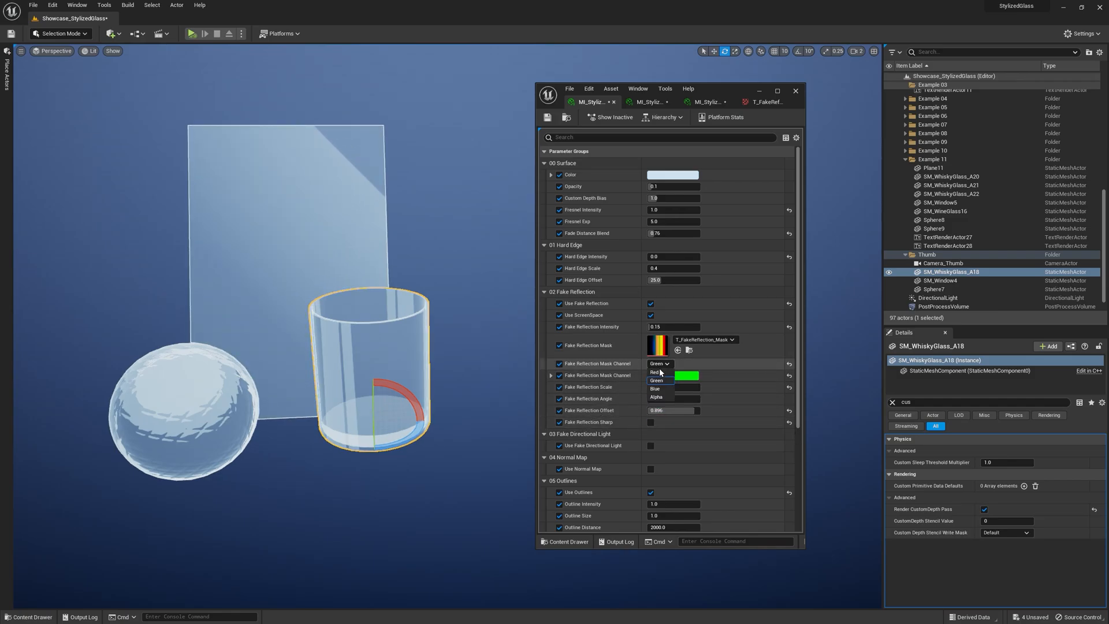
{"action": "left_click", "coordinate": [646, 372]}
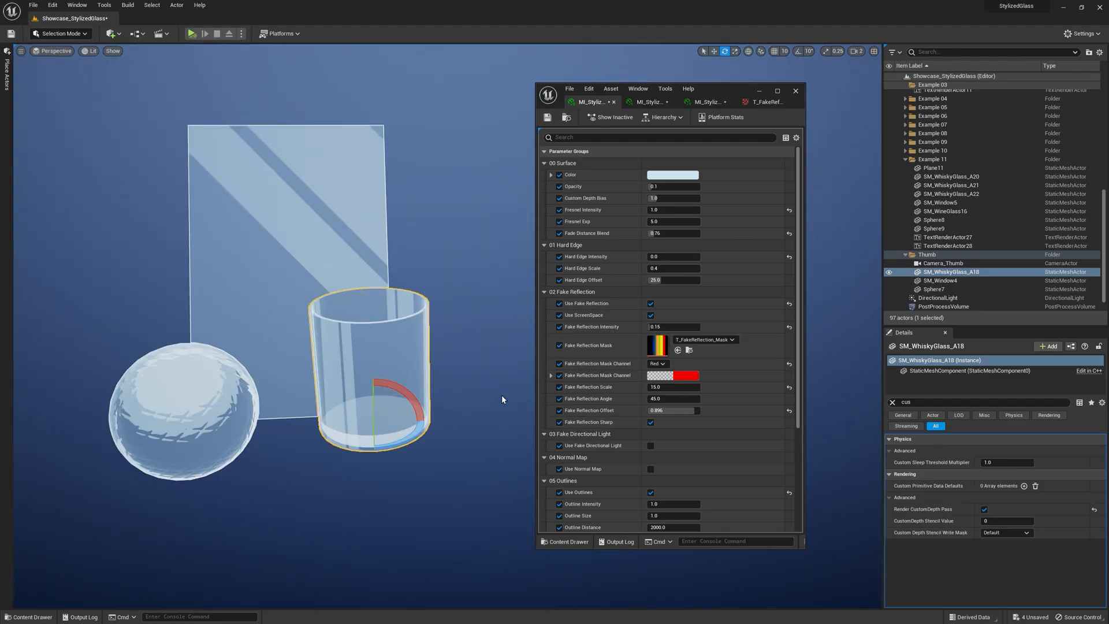
{"action": "left_click", "coordinate": [648, 102]}
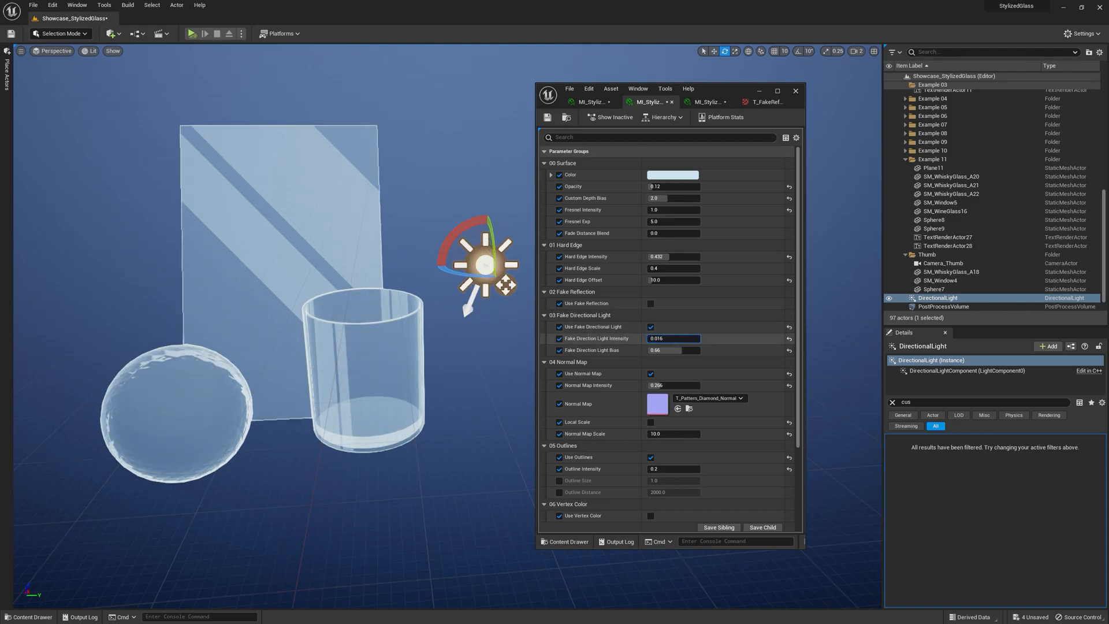
Set Fake Direction Light Intensity to 0.5 and drag its bias to 0.56.
{"action": "type", "text": "0.5"}
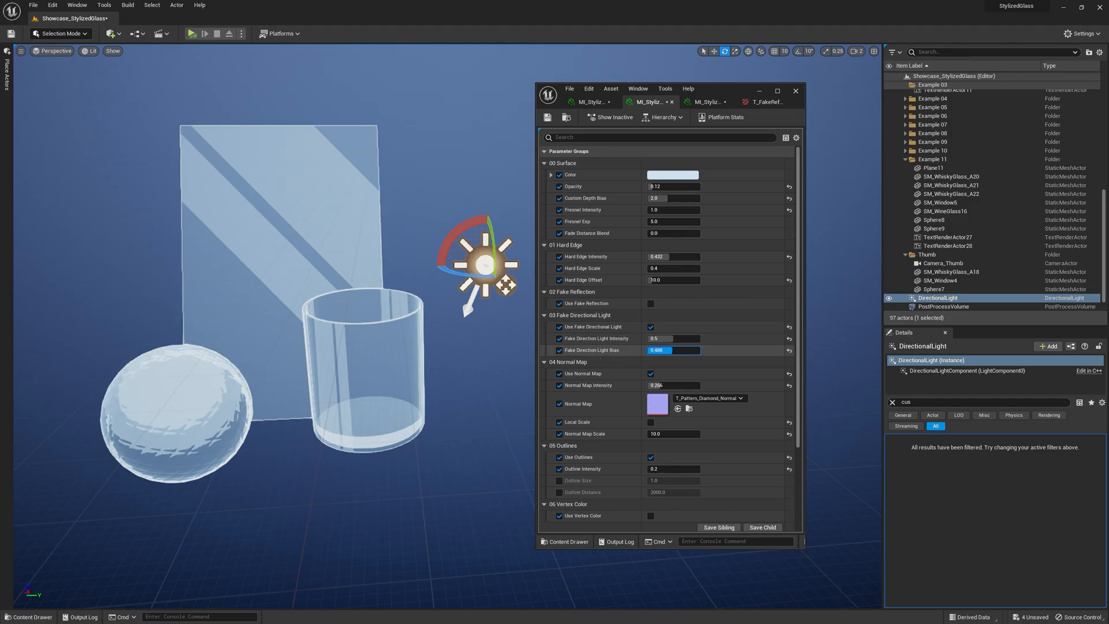
{"action": "left_click_drag", "start_coordinate": [661, 349], "coordinate": [682, 350]}
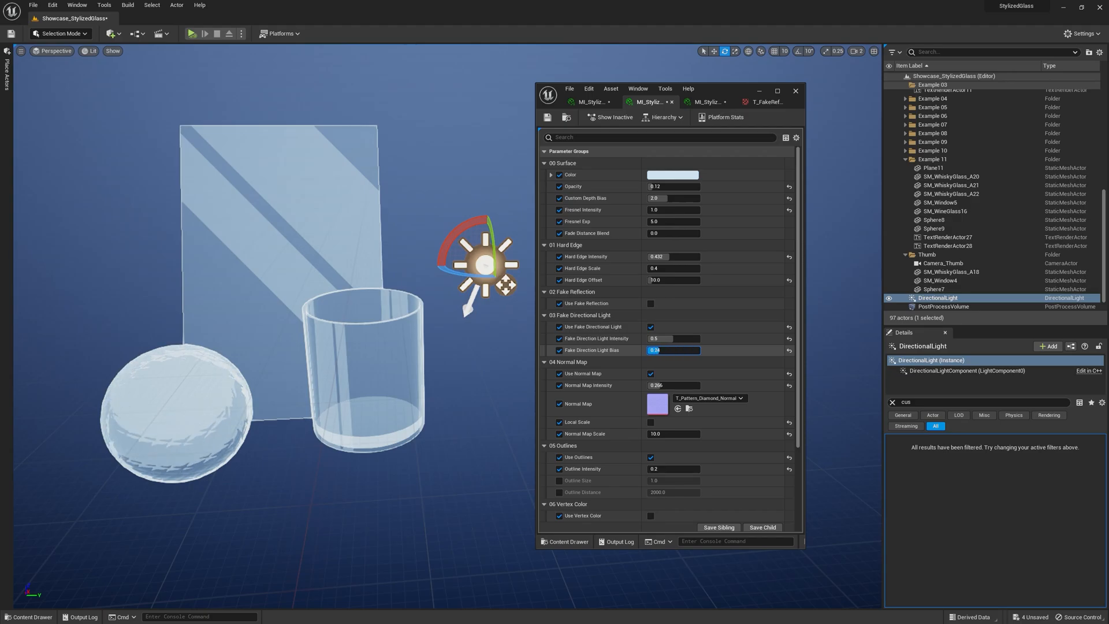
{"action": "left_click_drag", "start_coordinate": [657, 350], "coordinate": [673, 350]}
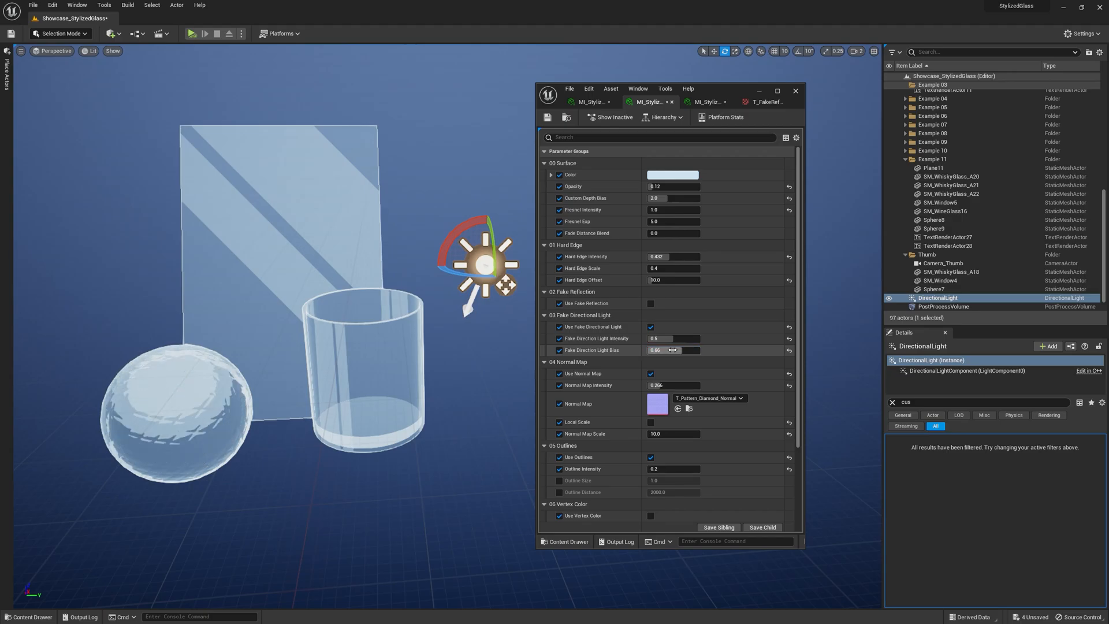
{"action": "left_click", "coordinate": [491, 333]}
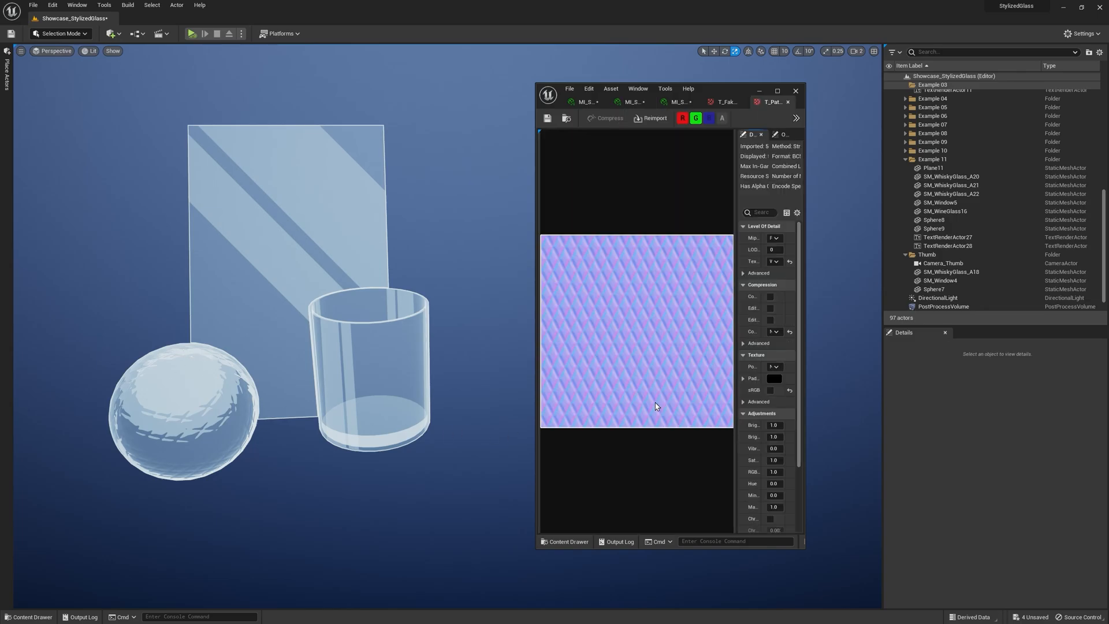
Switch from the whisky glass instance to the sphere's glass instance, then deselect the sphere.
{"action": "left_click", "coordinate": [585, 102]}
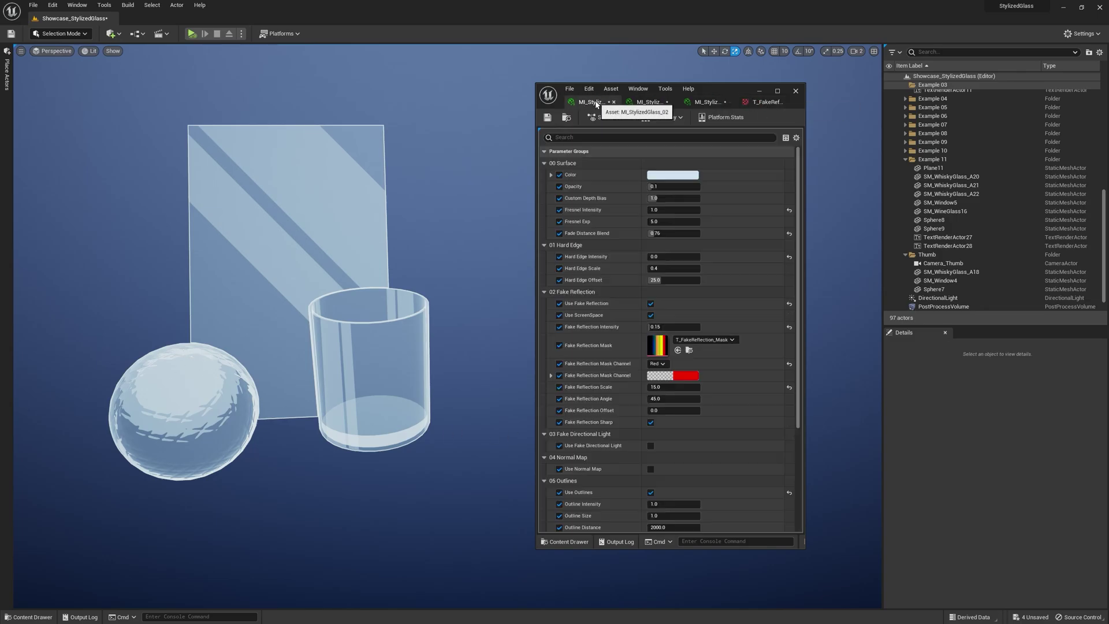
{"action": "left_click", "coordinate": [648, 102]}
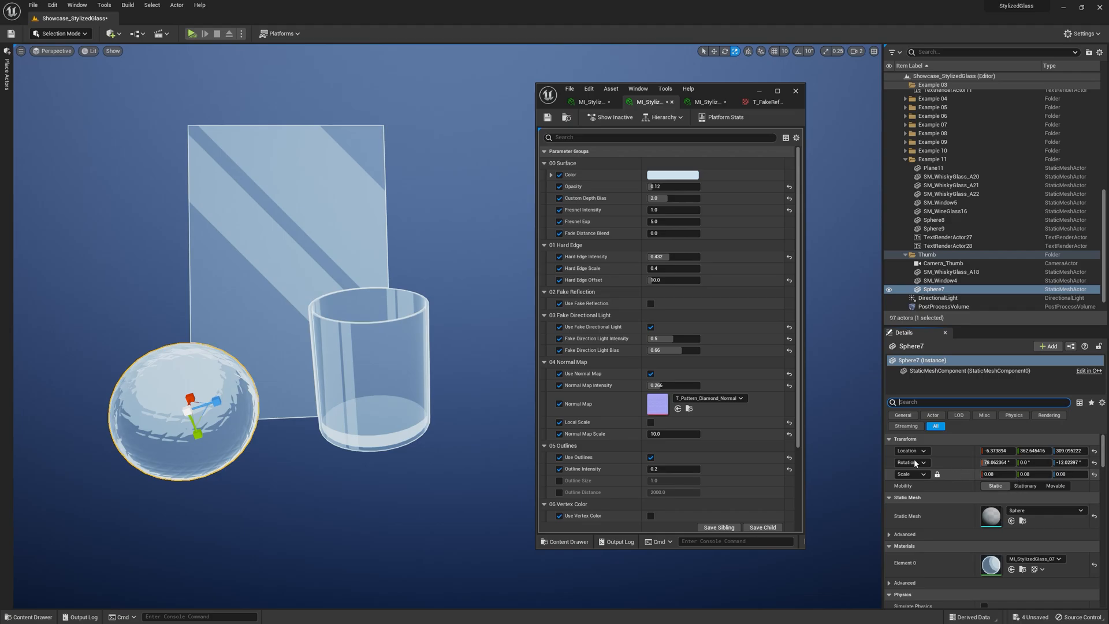
{"action": "left_click", "coordinate": [208, 392]}
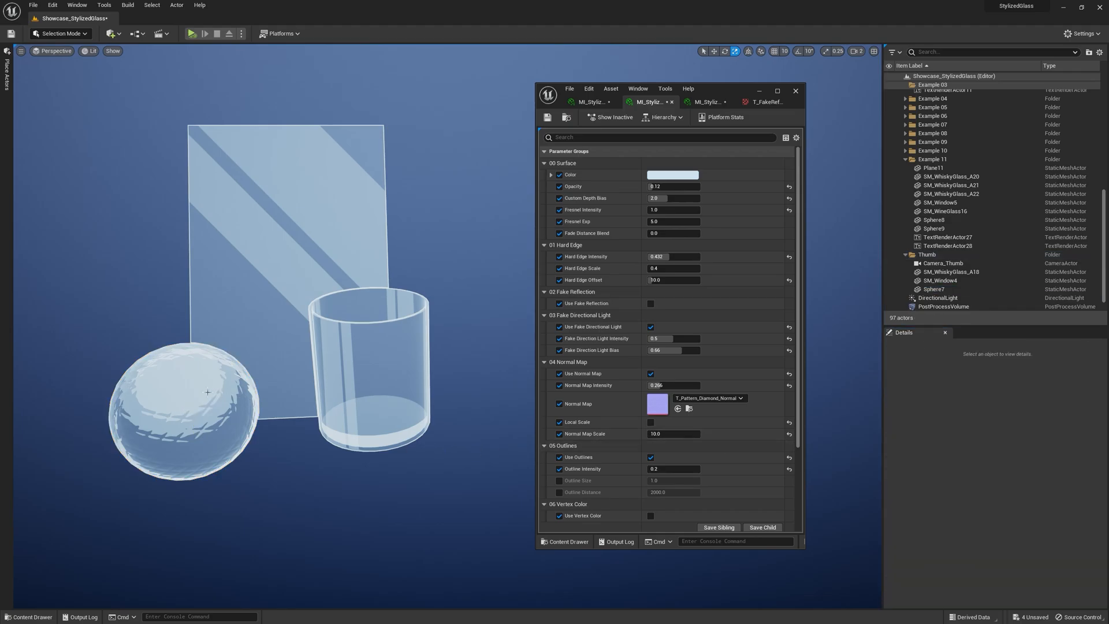
{"action": "mouse_move", "coordinate": [707, 399]}
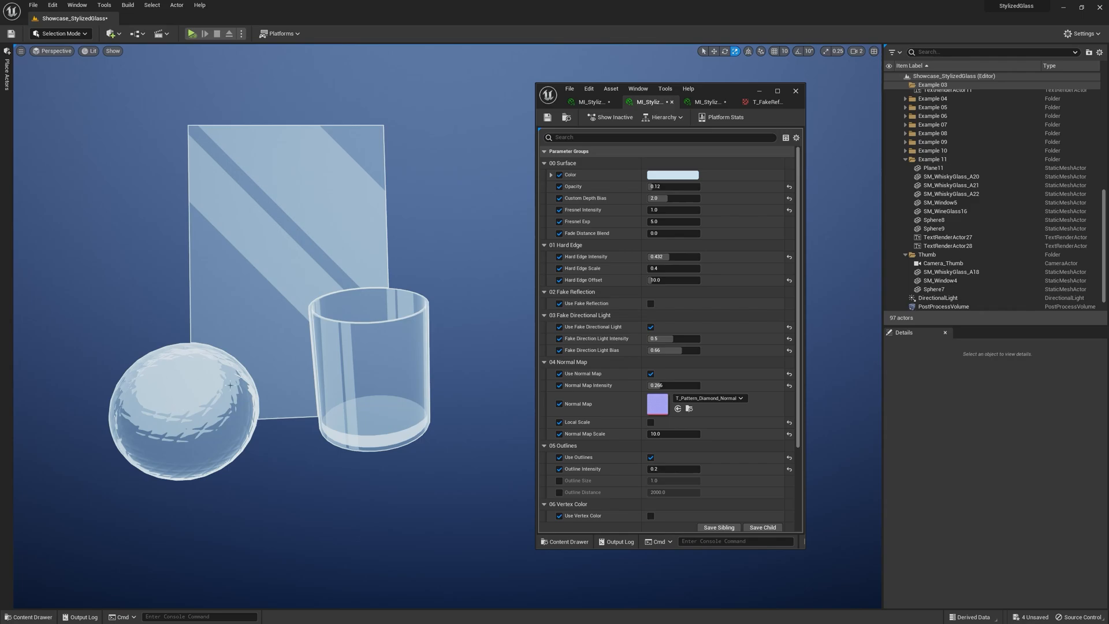
{"action": "mouse_move", "coordinate": [201, 388]}
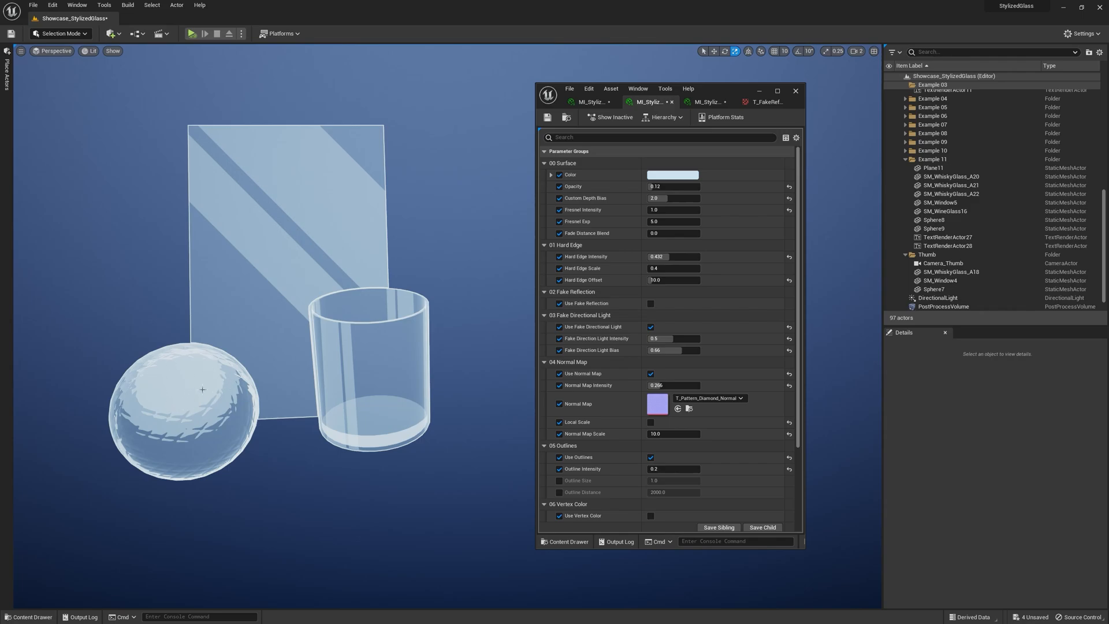
{"action": "mouse_move", "coordinate": [217, 403]}
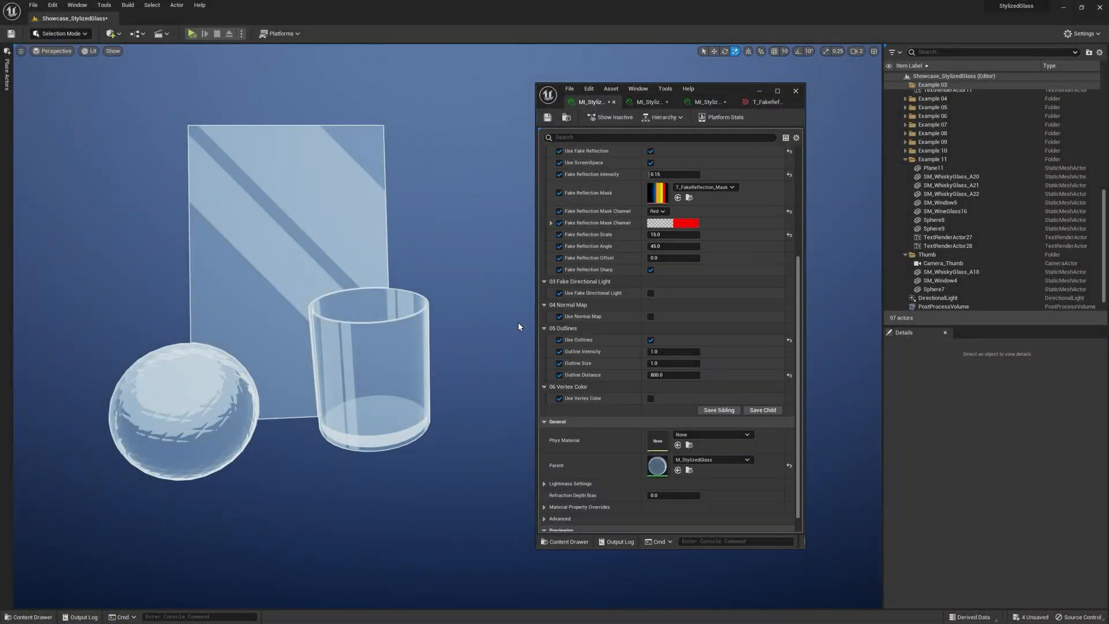
{"action": "mouse_move", "coordinate": [606, 335]}
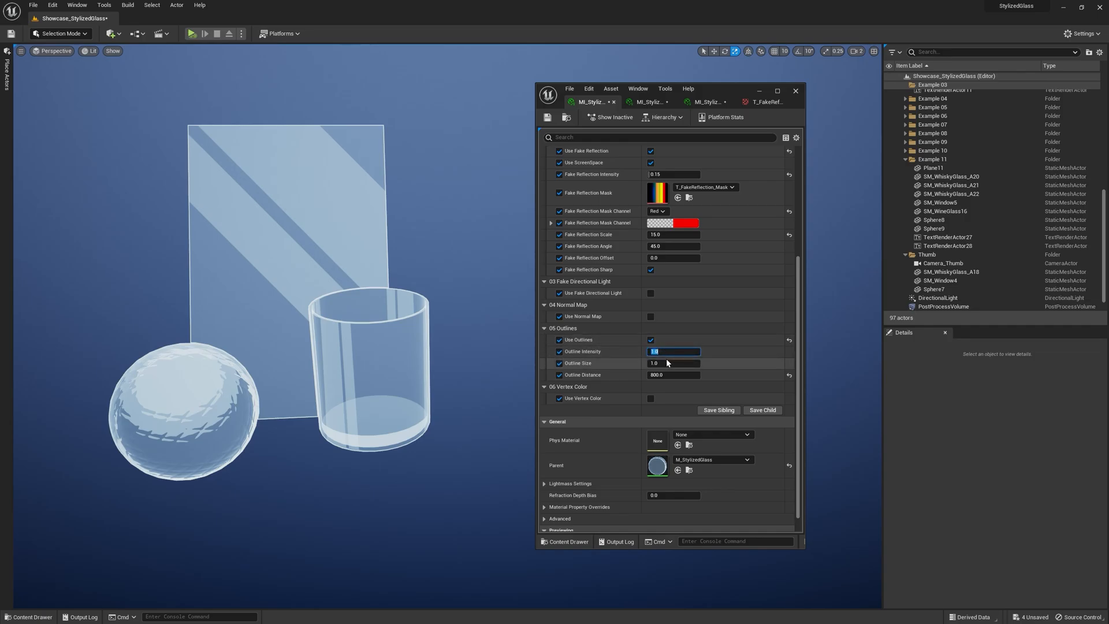
Try outline intensity 0.0, restore it to 1.0, then open another glass instance.
{"action": "type", "text": "0.0"}
{"action": "left_click", "coordinate": [674, 362]}
{"action": "type", "text": "4"}
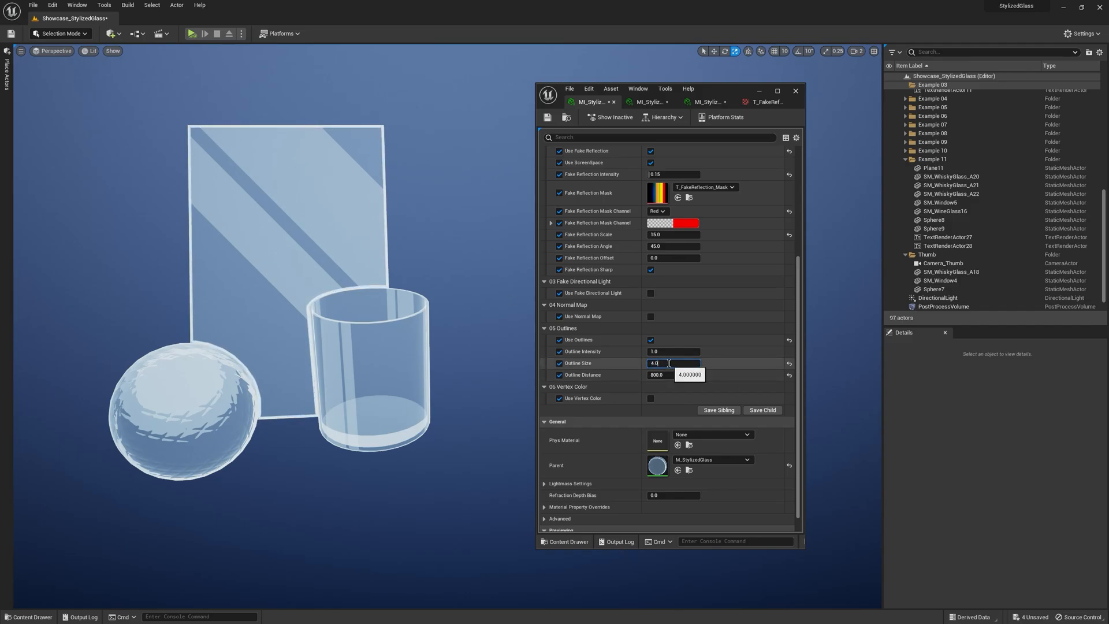
{"action": "type", "text": "1.0"}
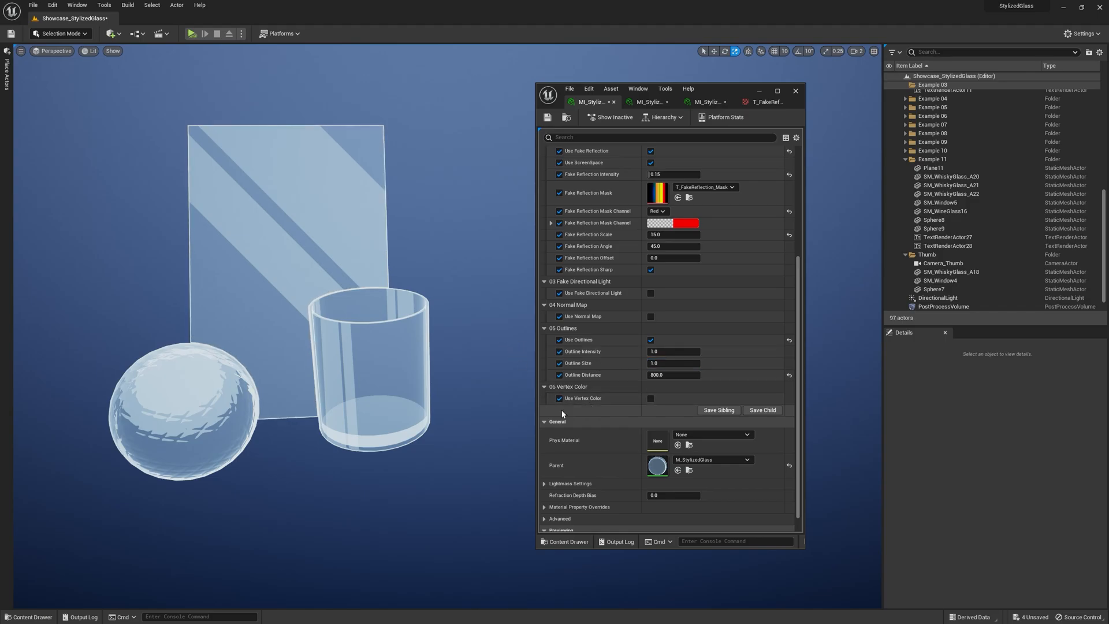
{"action": "mouse_move", "coordinate": [596, 377]}
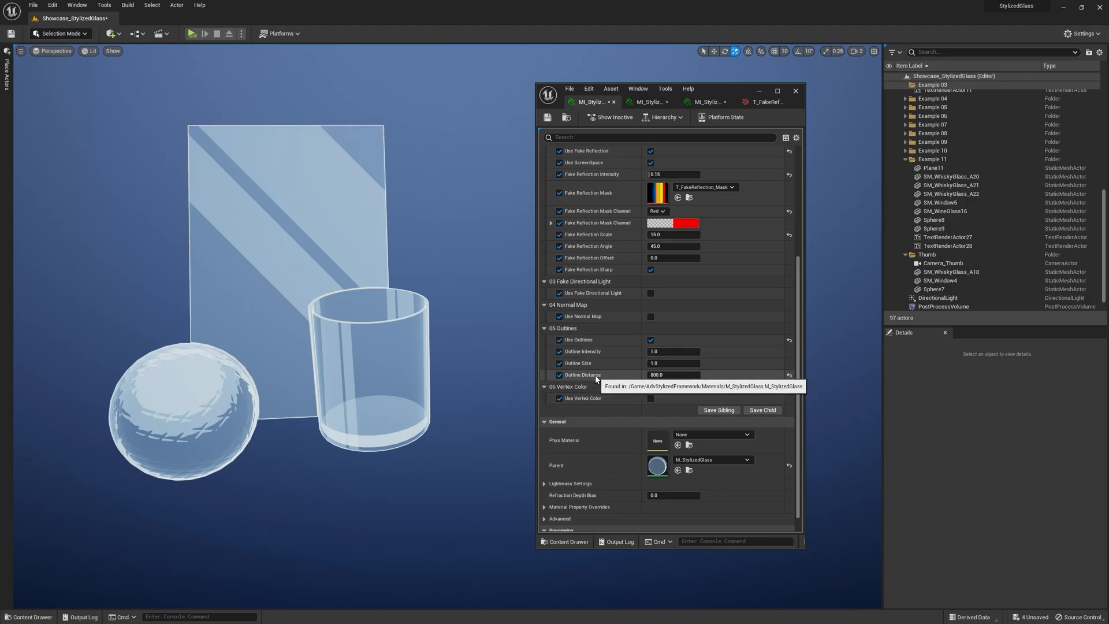
{"action": "mouse_move", "coordinate": [511, 334]}
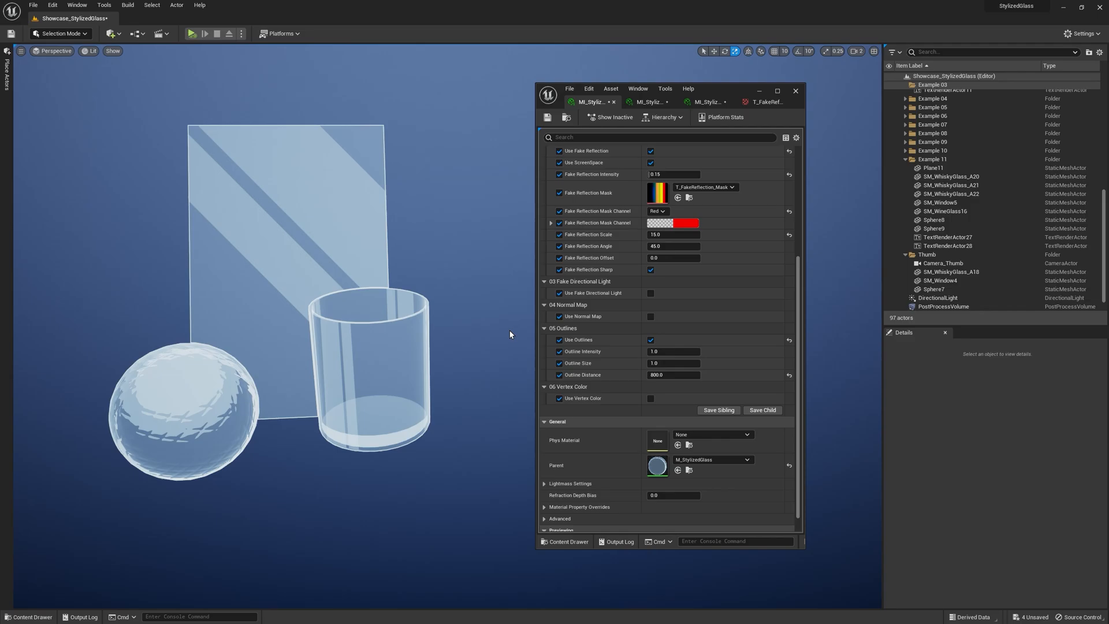
{"action": "mouse_move", "coordinate": [459, 312]}
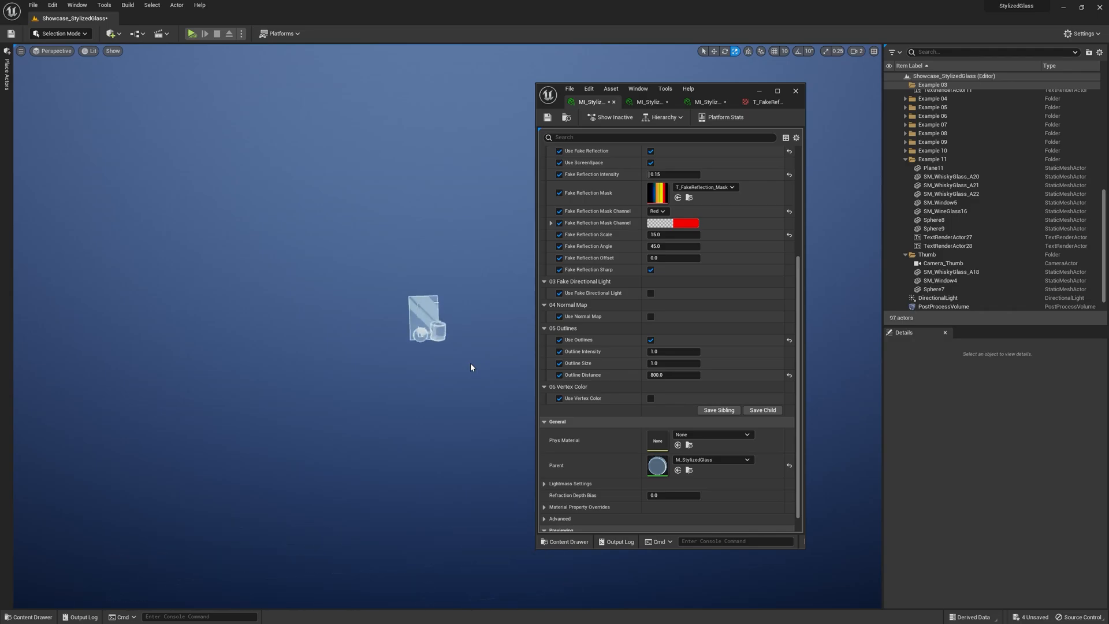
{"action": "left_click", "coordinate": [707, 102]}
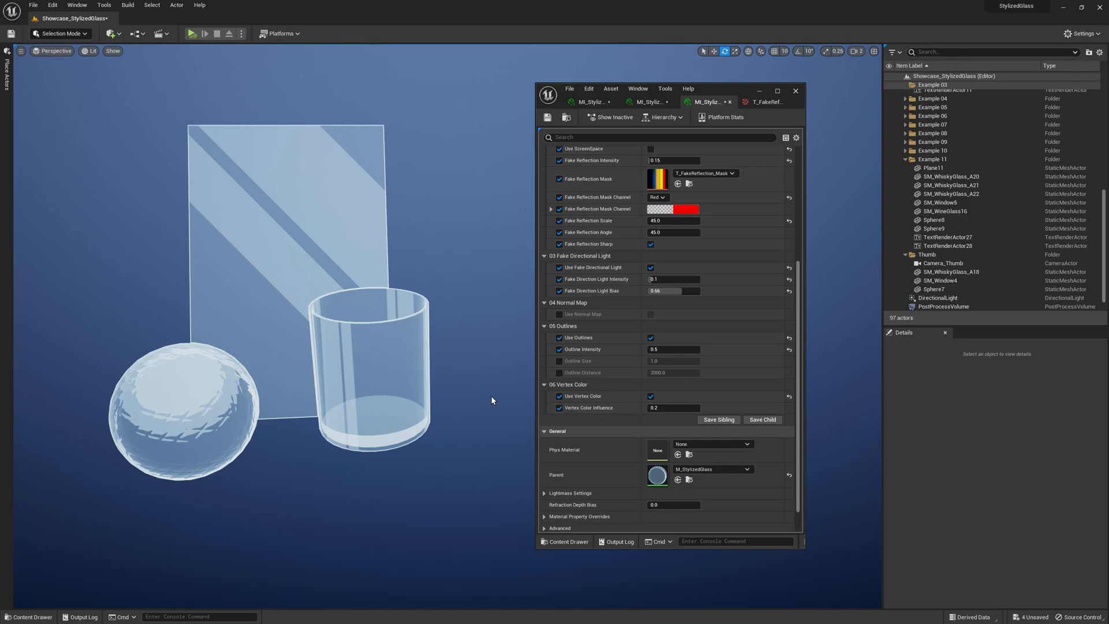
Enable Vertex Colors from the viewport Show menu, found by searching 'vert'.
{"action": "left_click", "coordinate": [113, 51]}
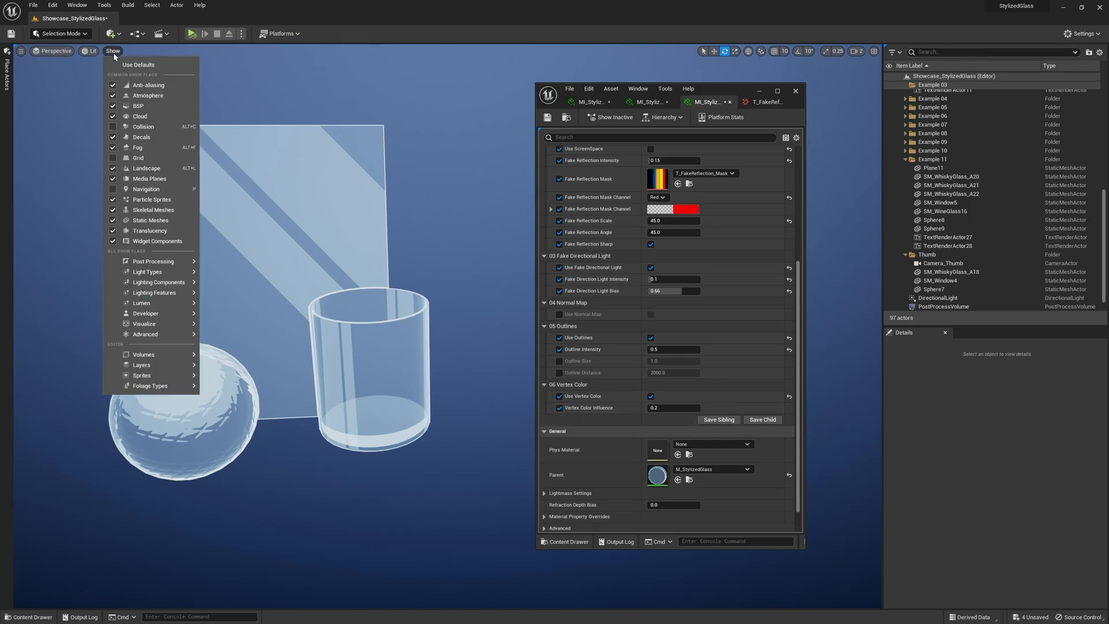
{"action": "type", "text": "vert"}
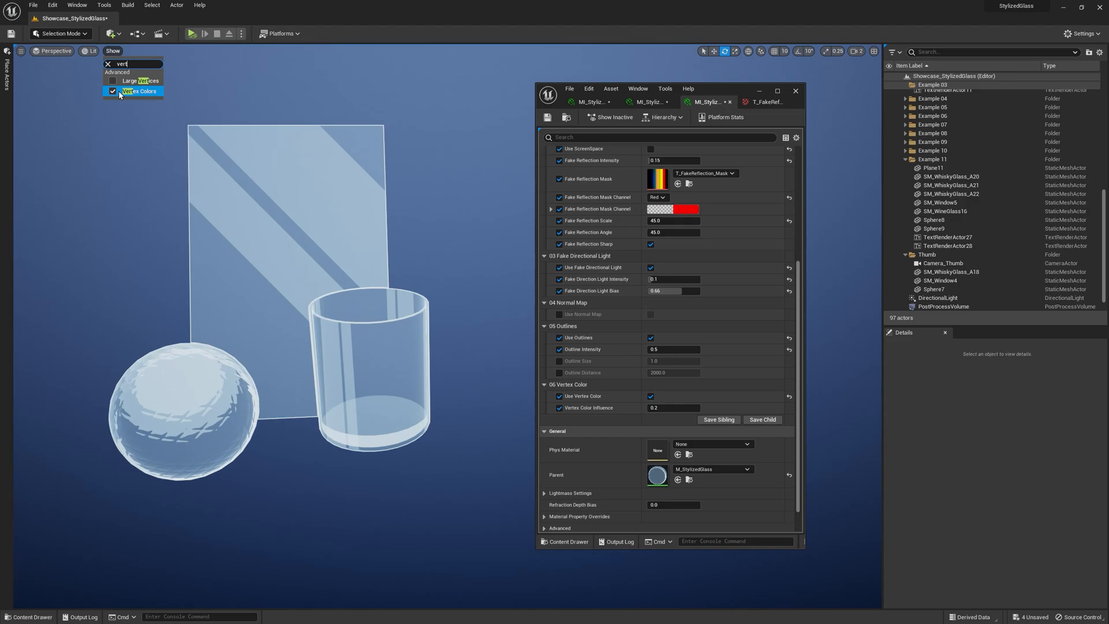
{"action": "left_click", "coordinate": [945, 271]}
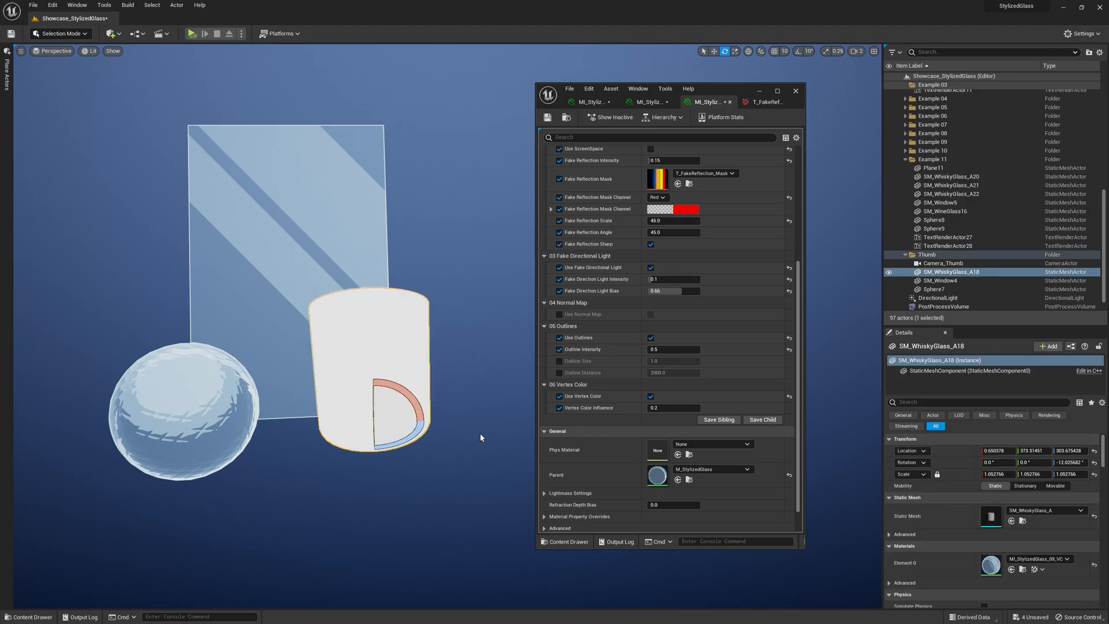